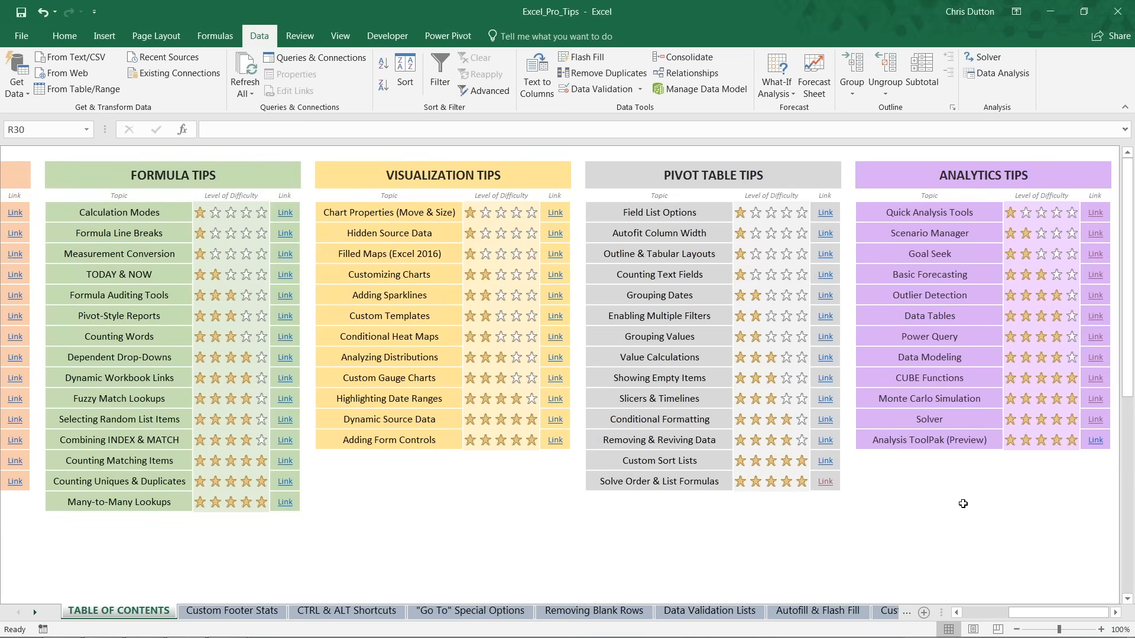
mouse_move(920, 515)
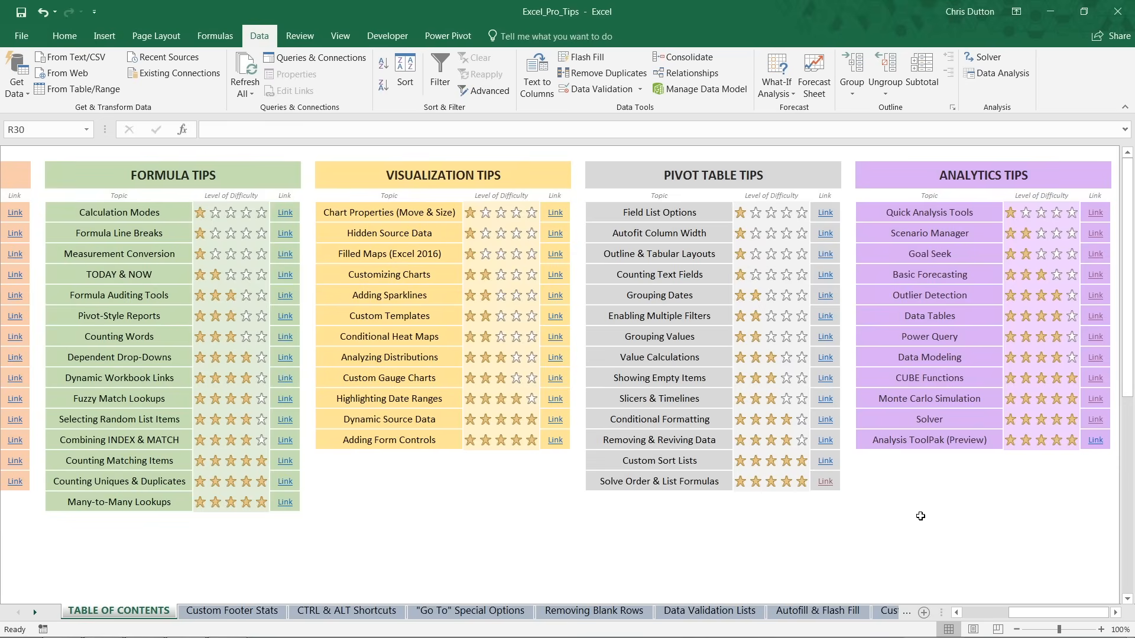
mouse_move(943, 464)
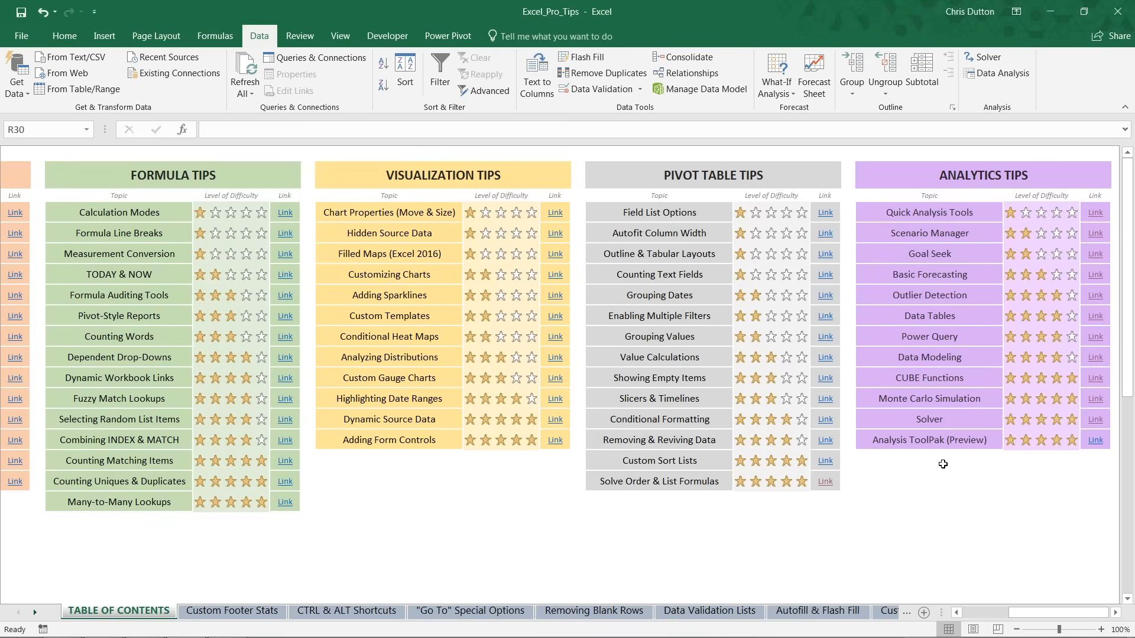
mouse_move(1082, 420)
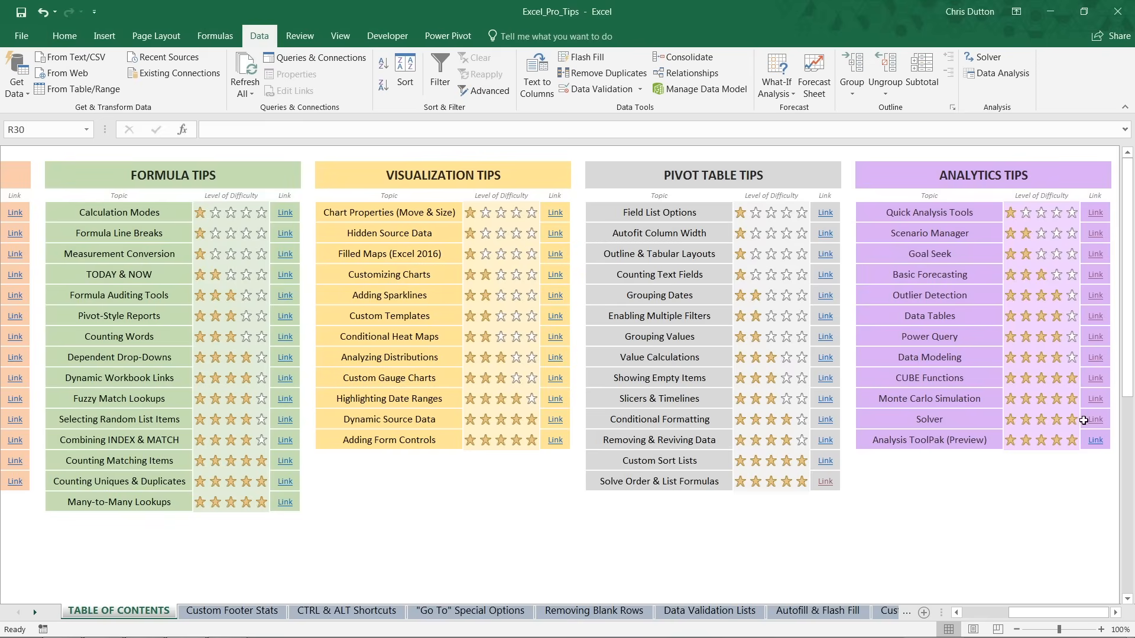
- Jump from the table of contents to the Solver tips sheet via its link
left_click(780, 609)
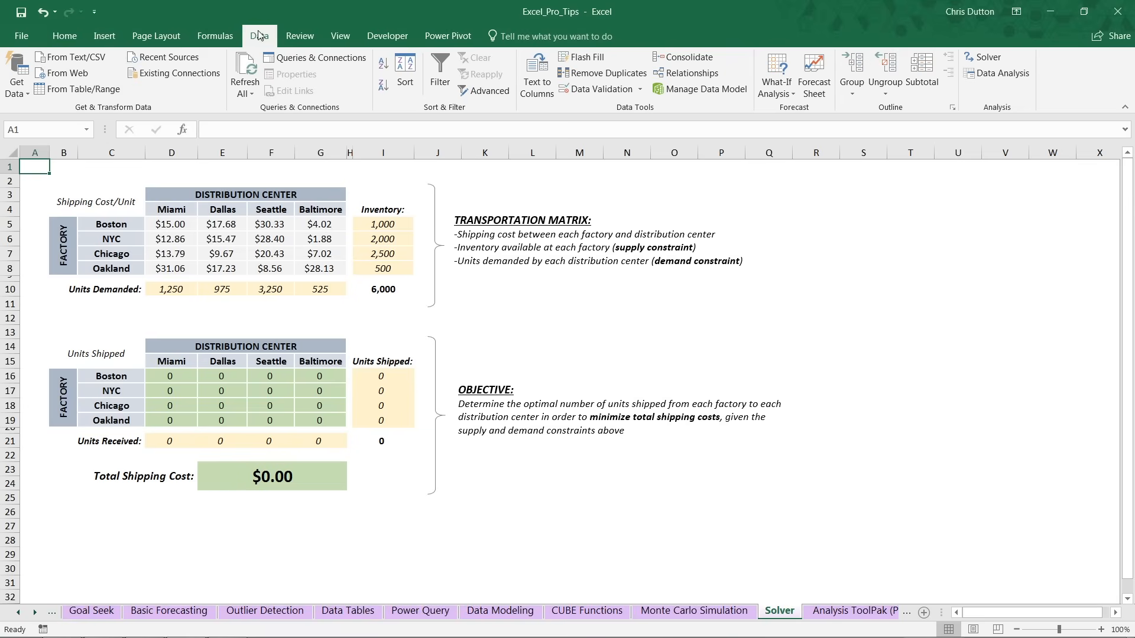
mouse_move(962, 60)
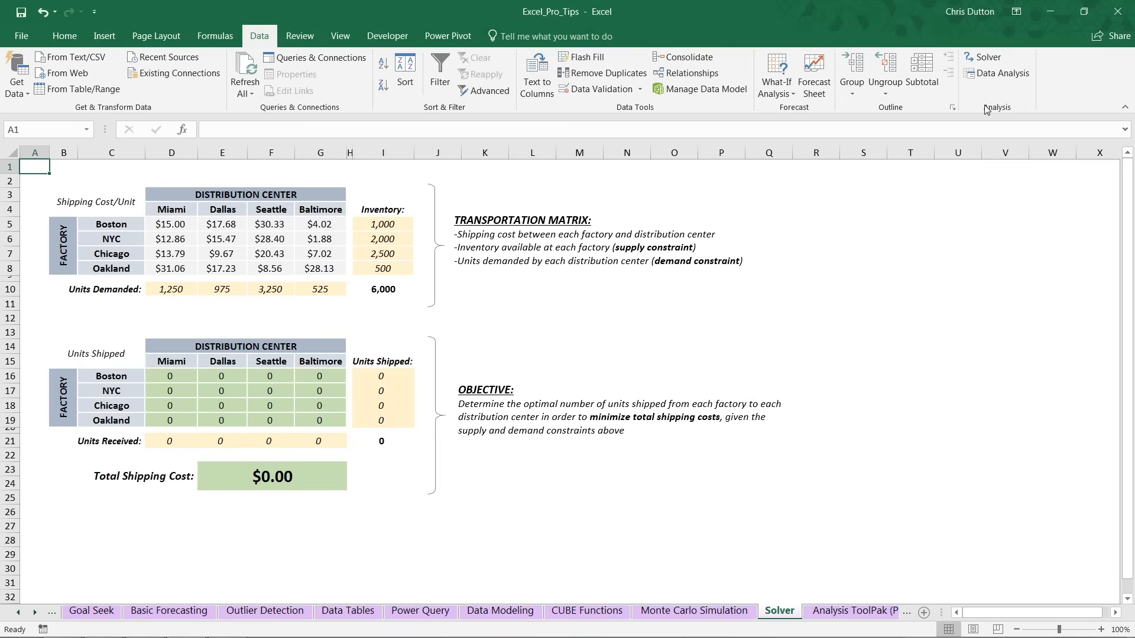
mouse_move(39, 57)
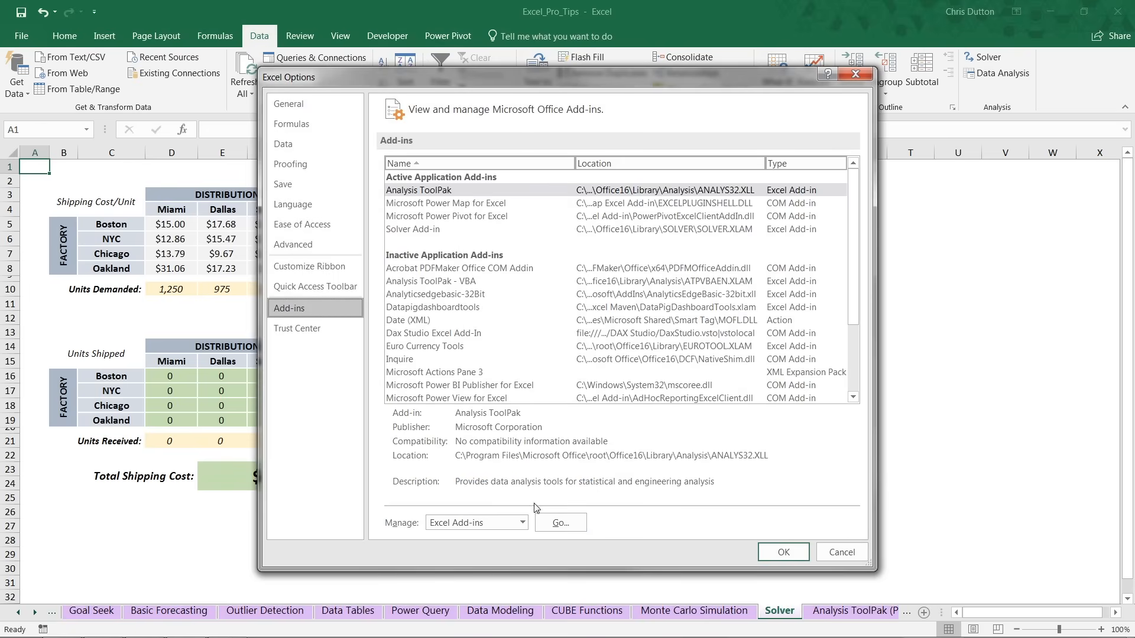
left_click(523, 522)
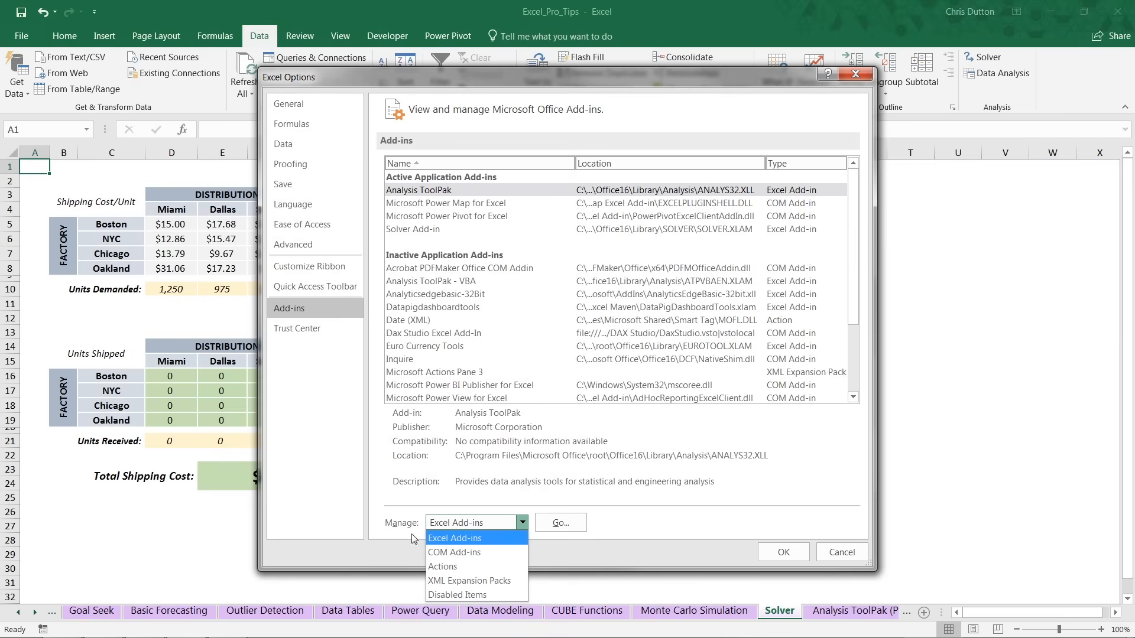
left_click(560, 523)
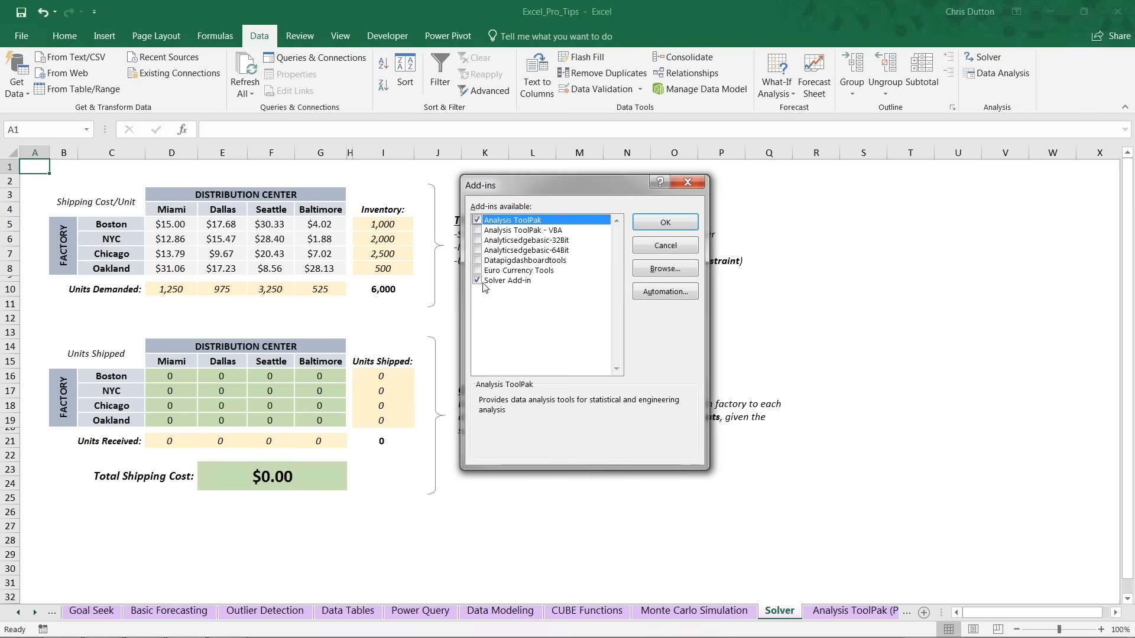
left_click(664, 222)
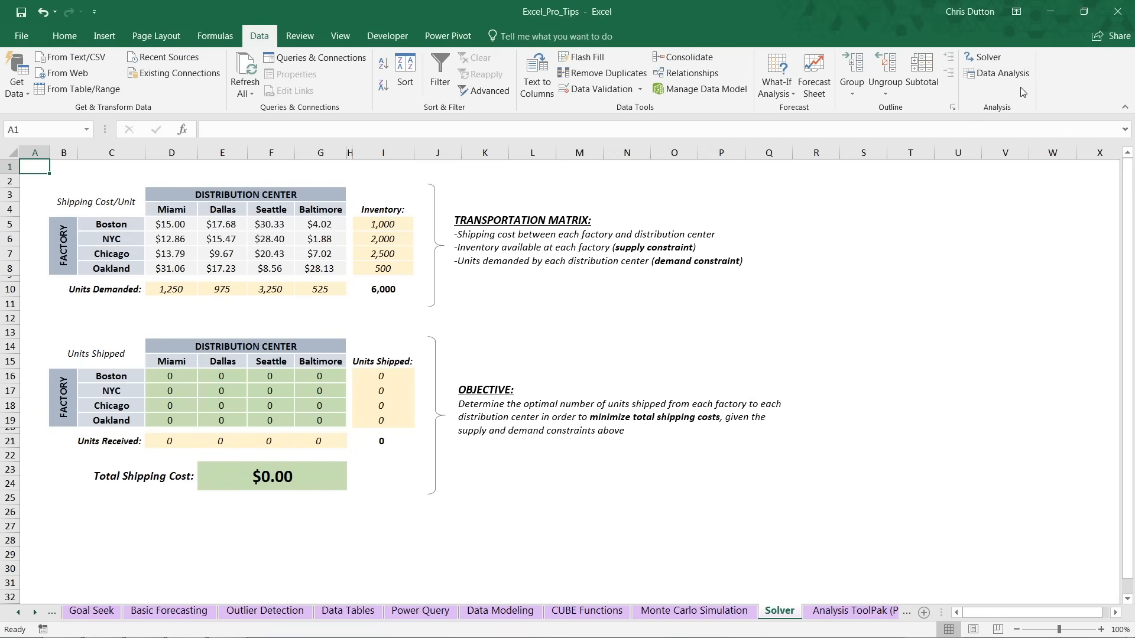
mouse_move(900, 211)
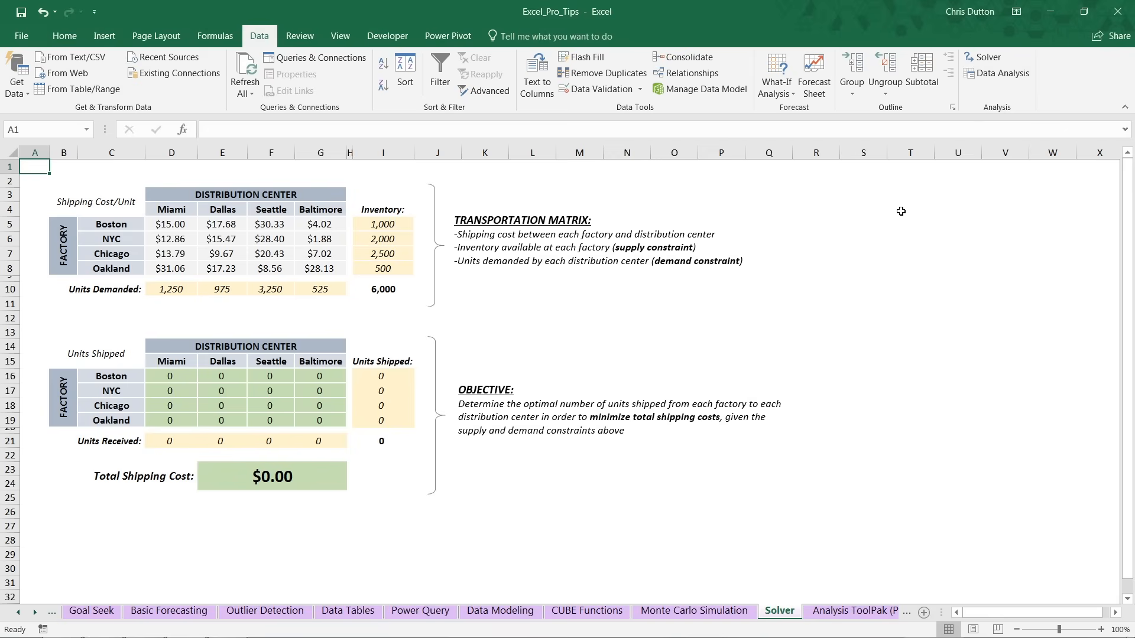
mouse_move(397, 238)
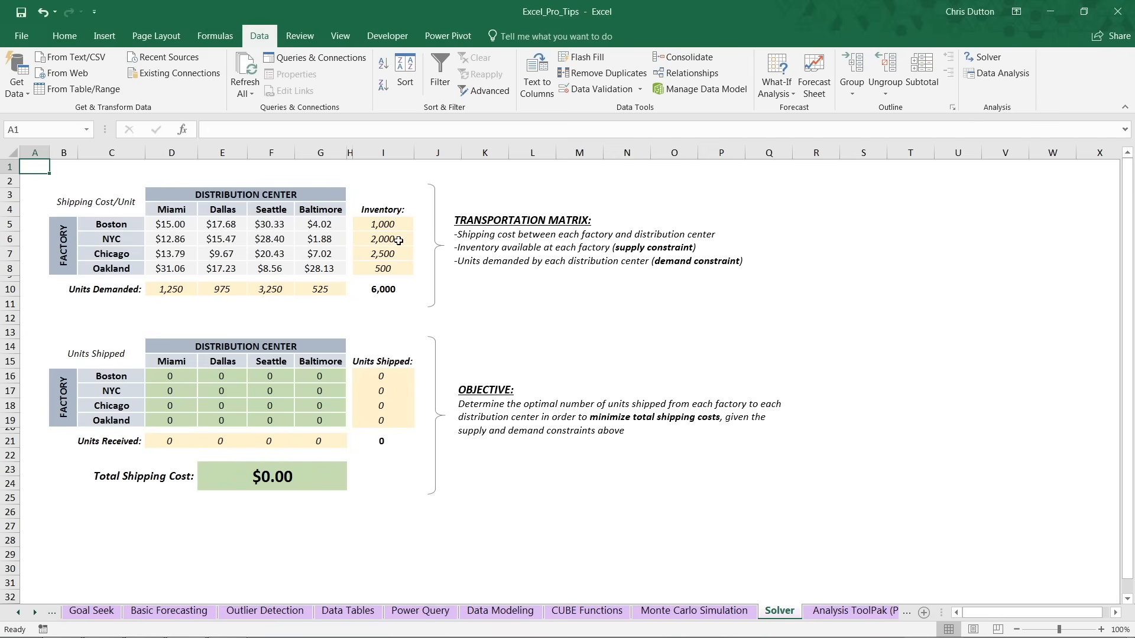
mouse_move(155, 228)
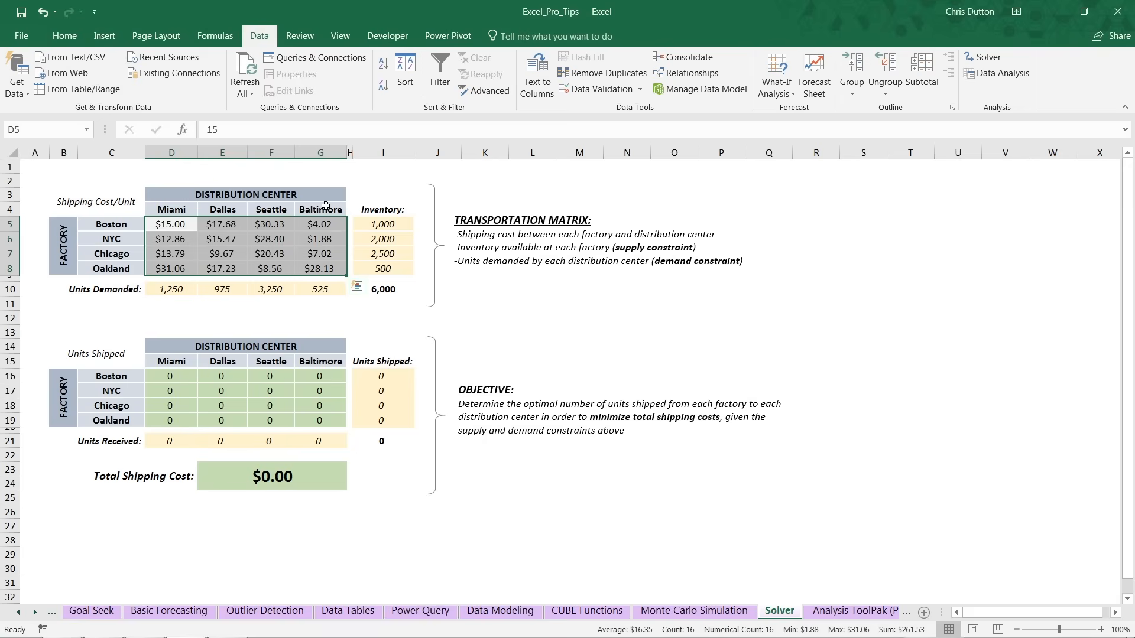
mouse_move(306, 201)
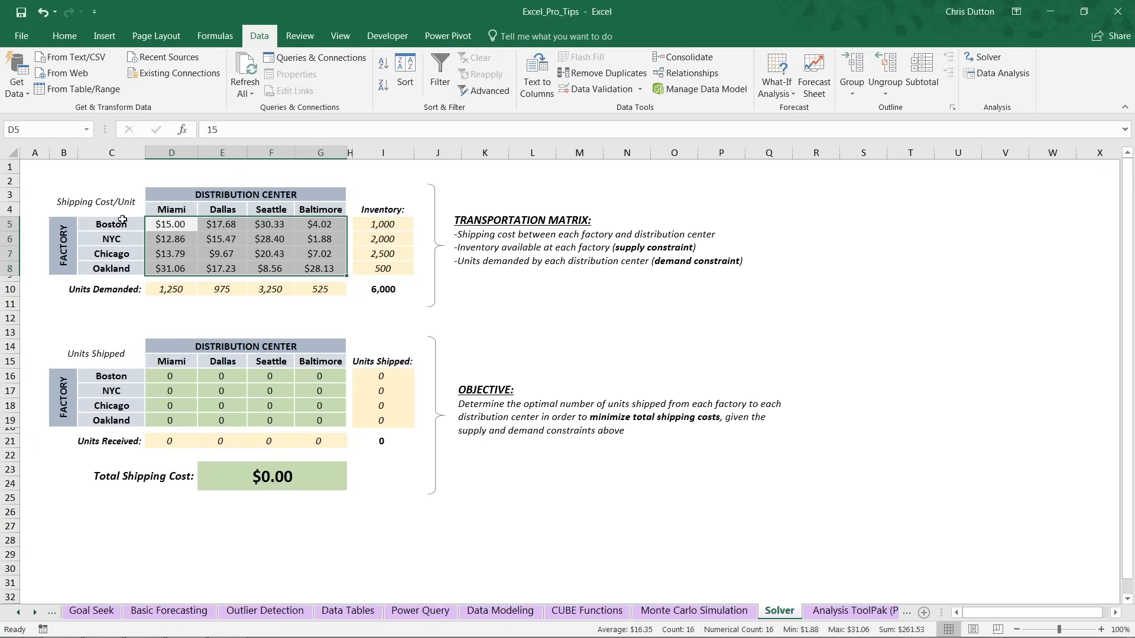
left_click(321, 225)
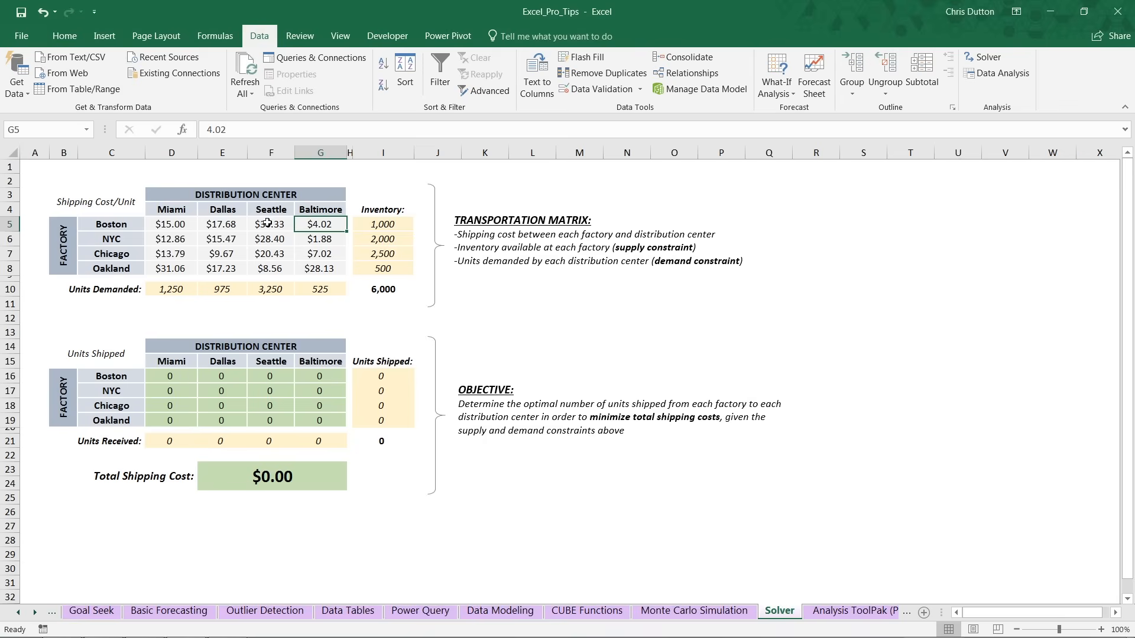
left_click(269, 225)
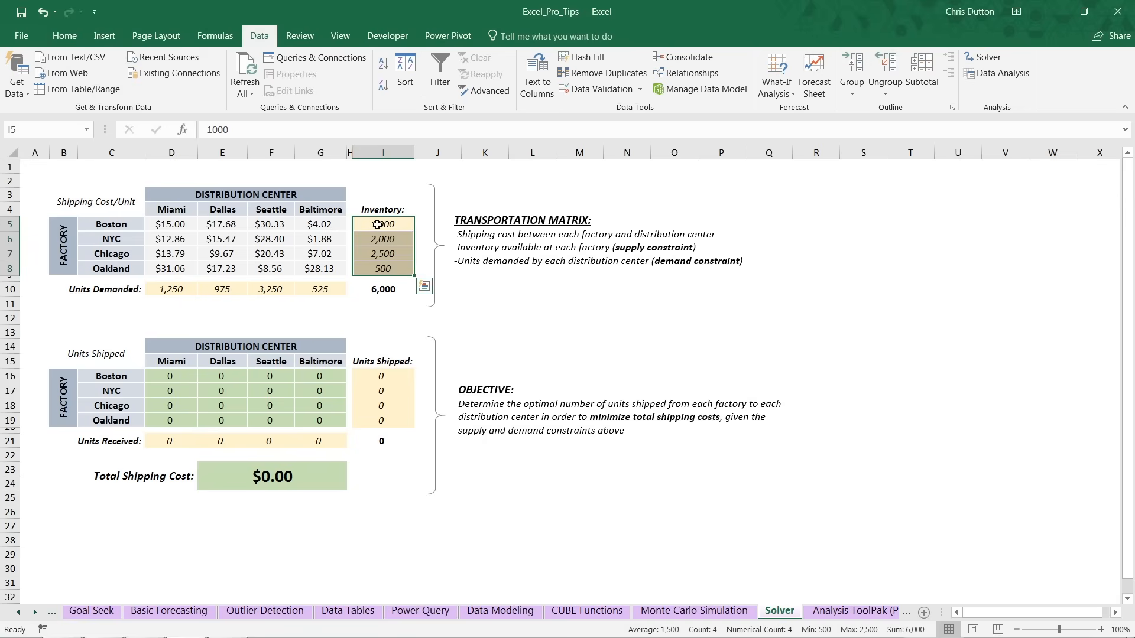
mouse_move(402, 224)
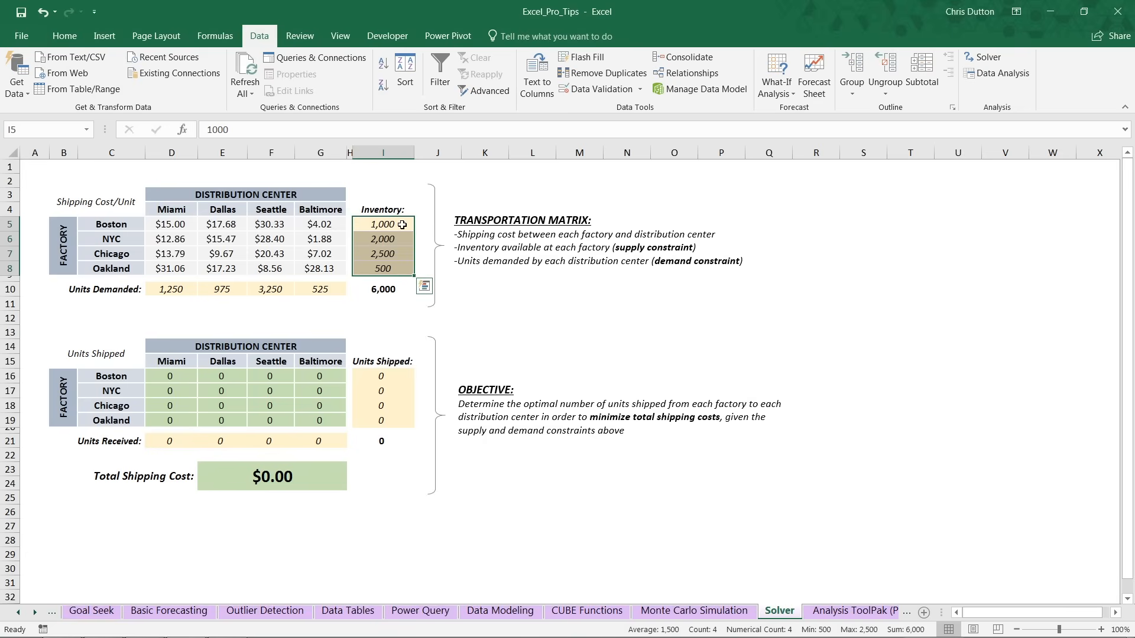
left_click(383, 225)
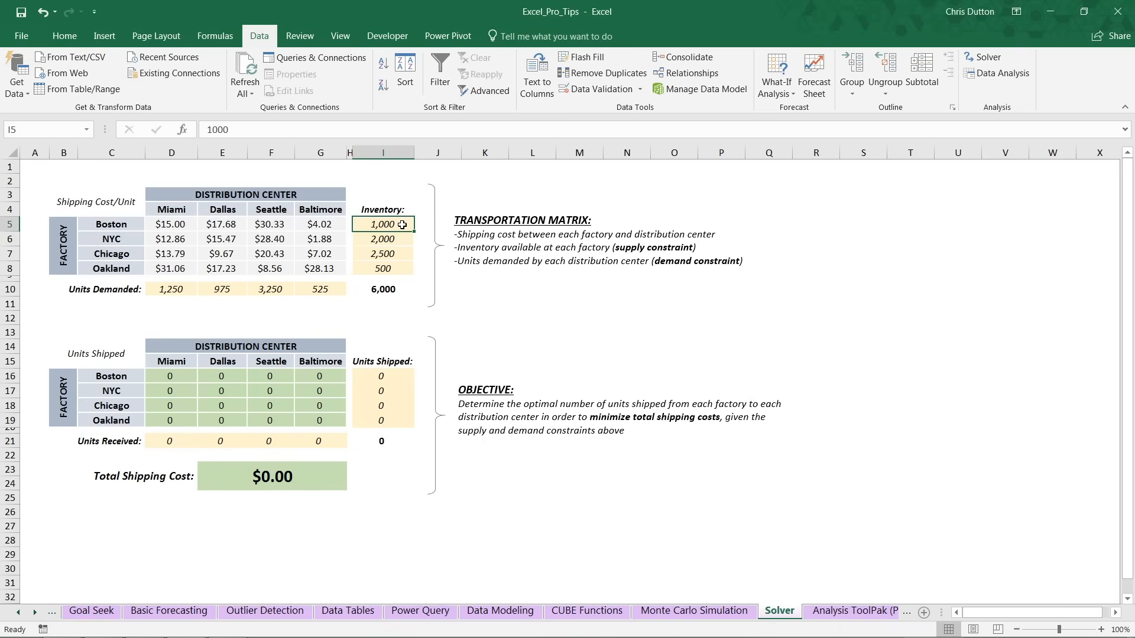
left_click(383, 239)
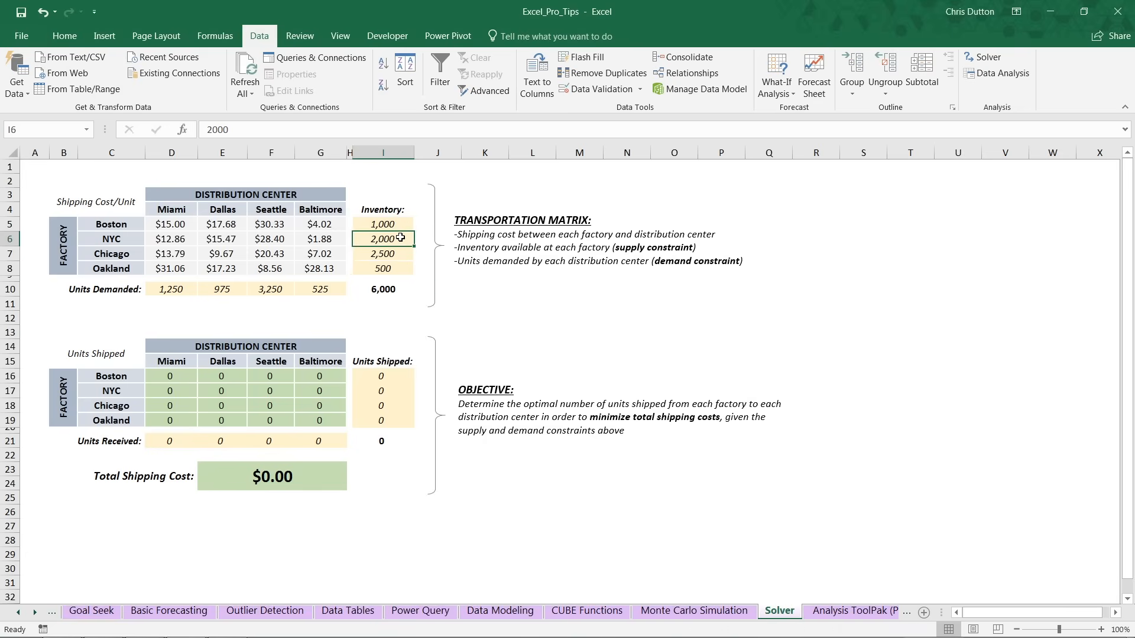
left_click(383, 253)
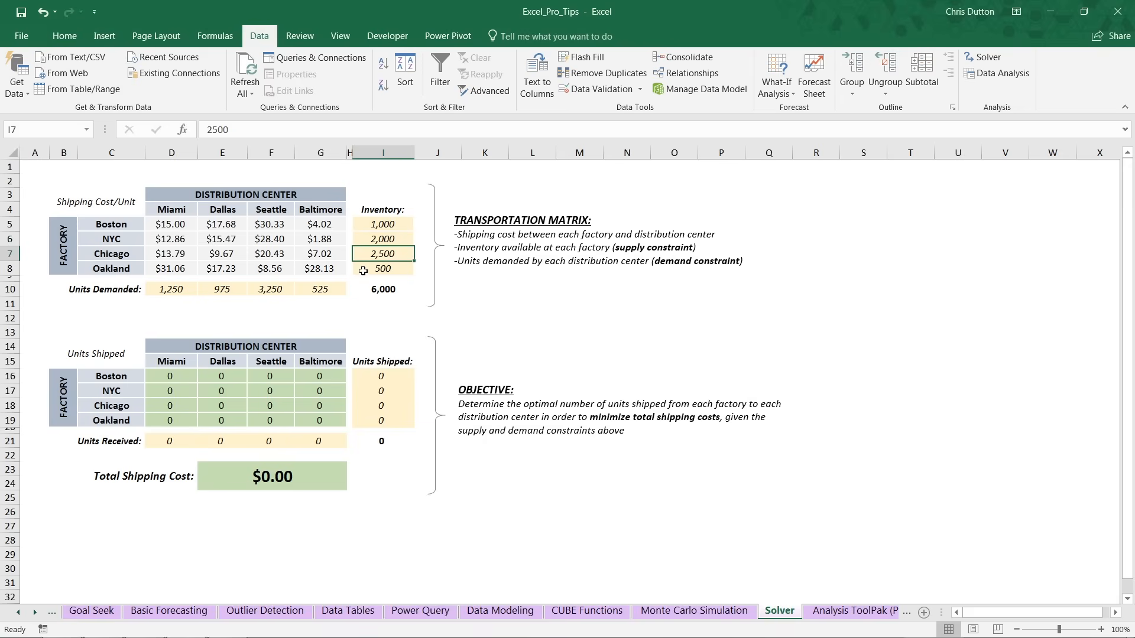
left_click(383, 269)
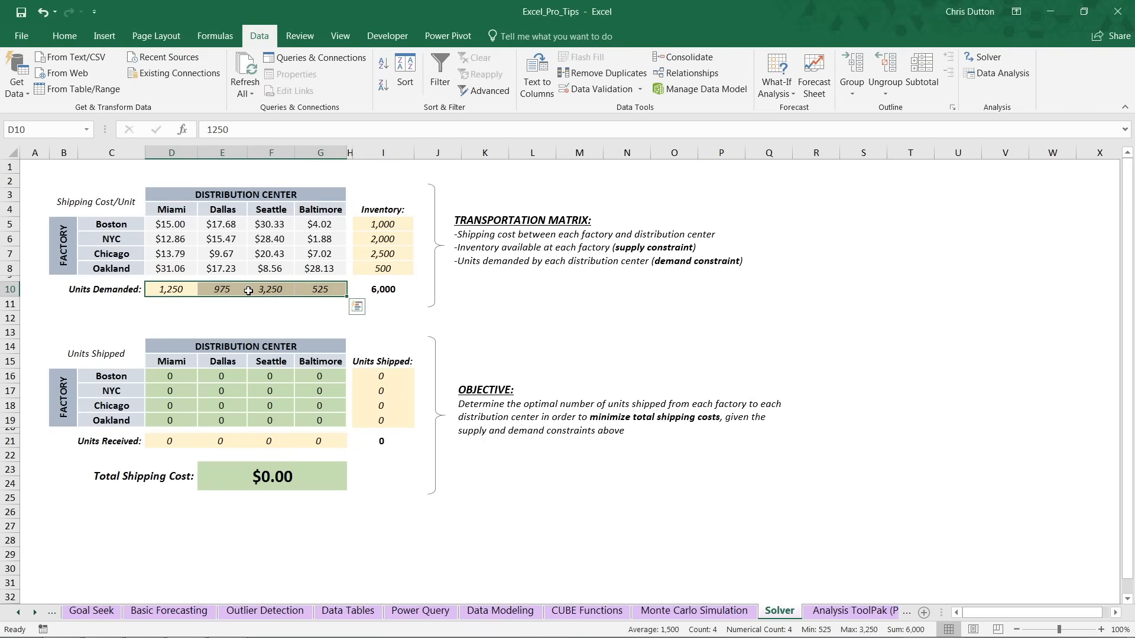
mouse_move(180, 303)
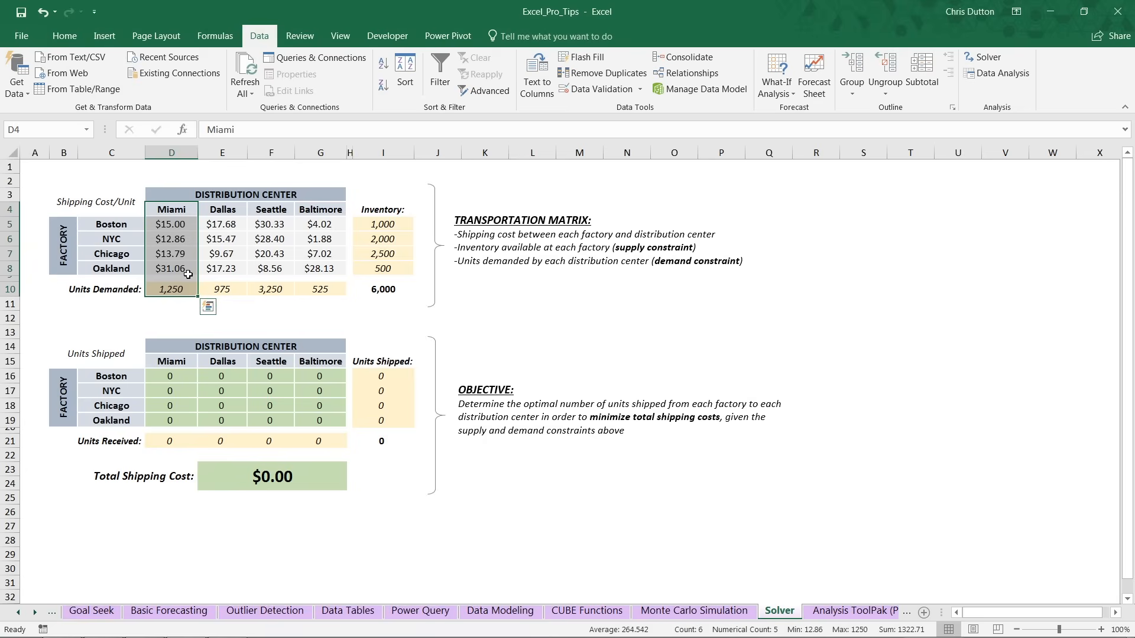
mouse_move(182, 305)
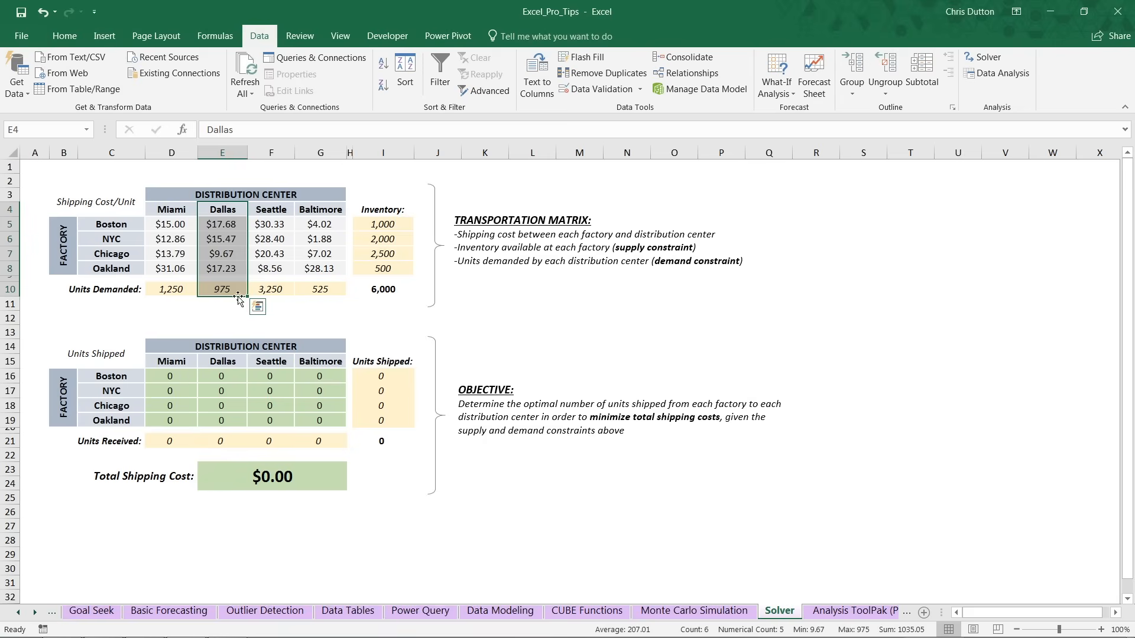
mouse_move(253, 253)
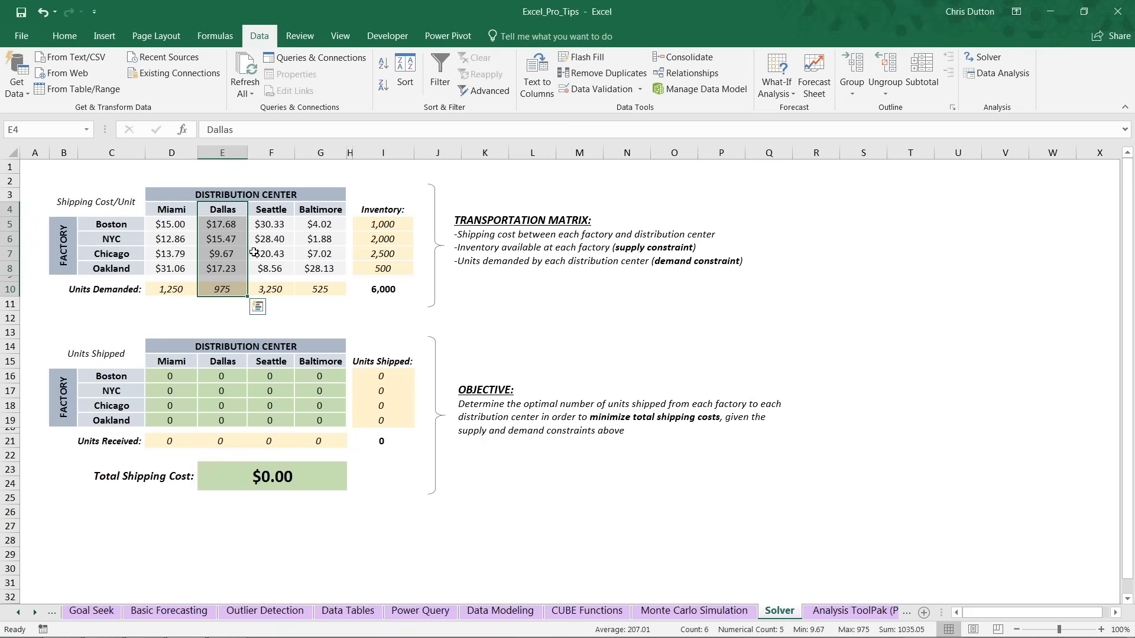
left_click(271, 224)
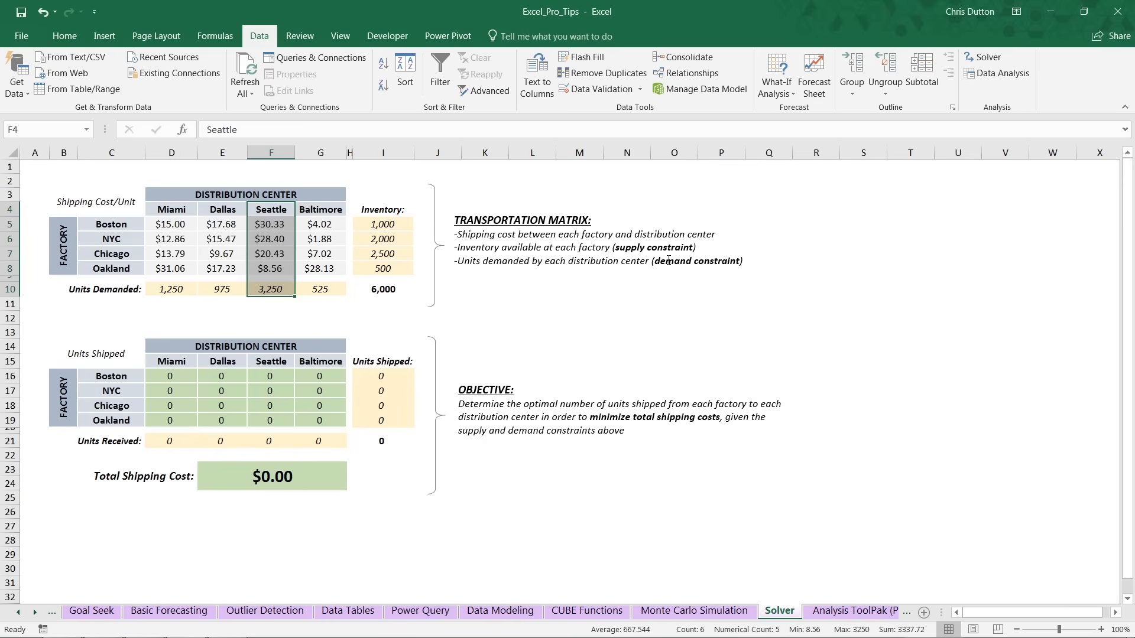
mouse_move(606, 274)
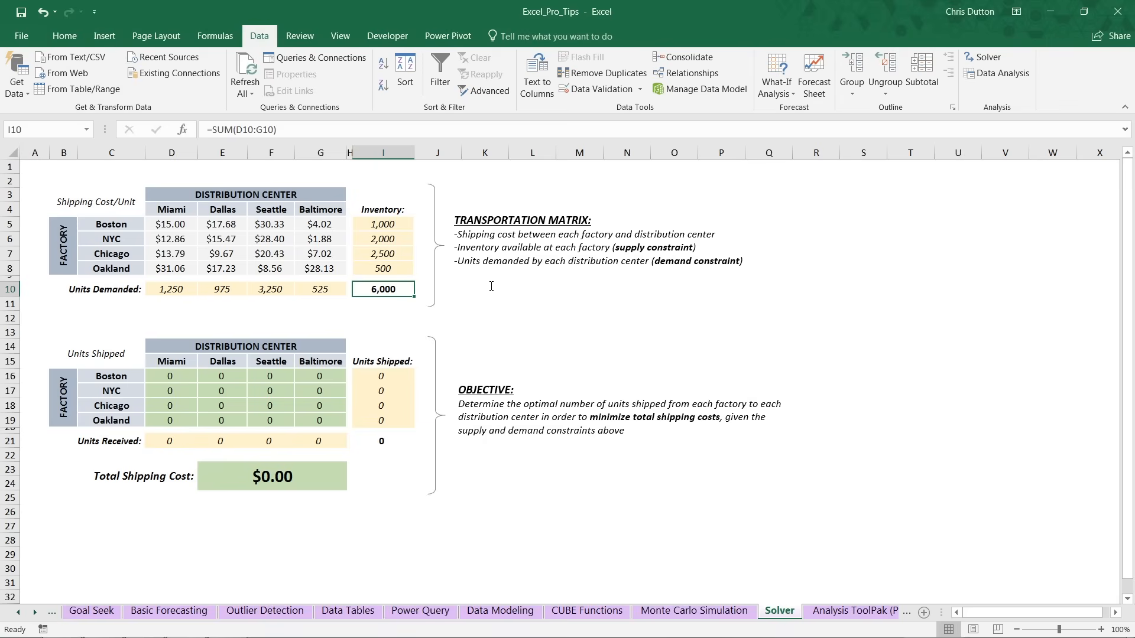
mouse_move(298, 421)
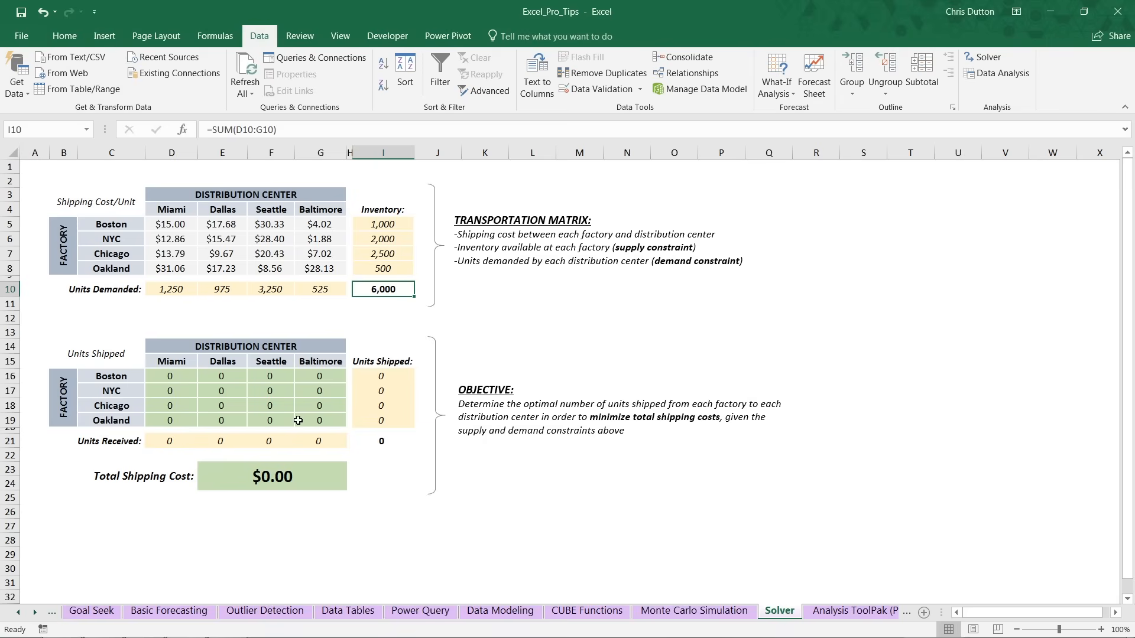
mouse_move(355, 459)
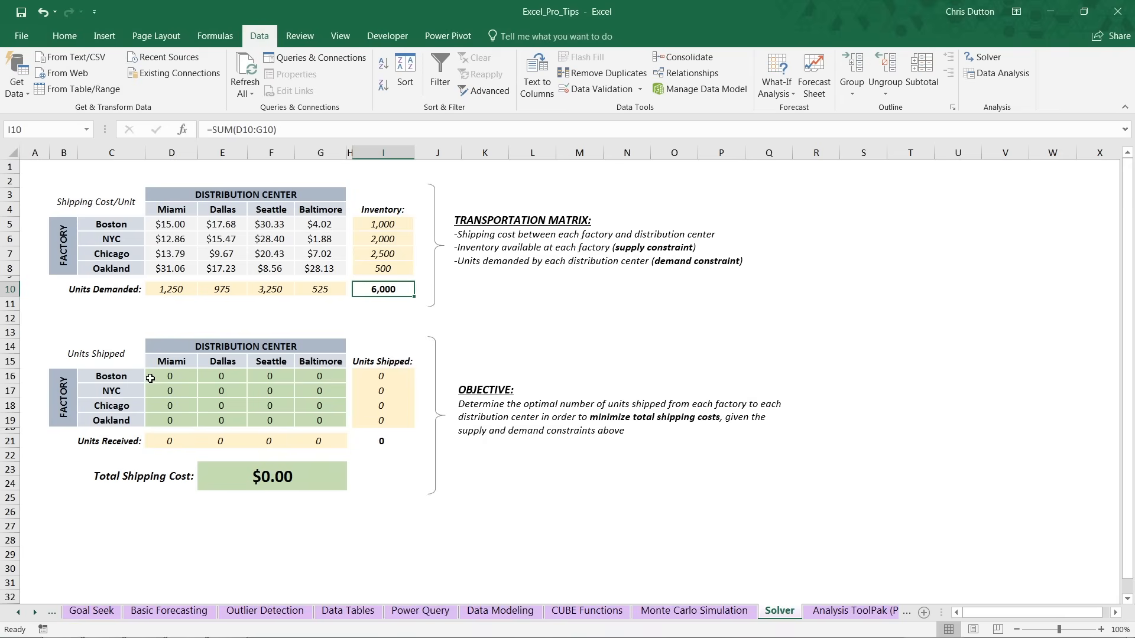
- Enter trial shipments starting with Boston–Miami 100 in the Units Shipped grid
left_click_drag(169, 376, 320, 420)
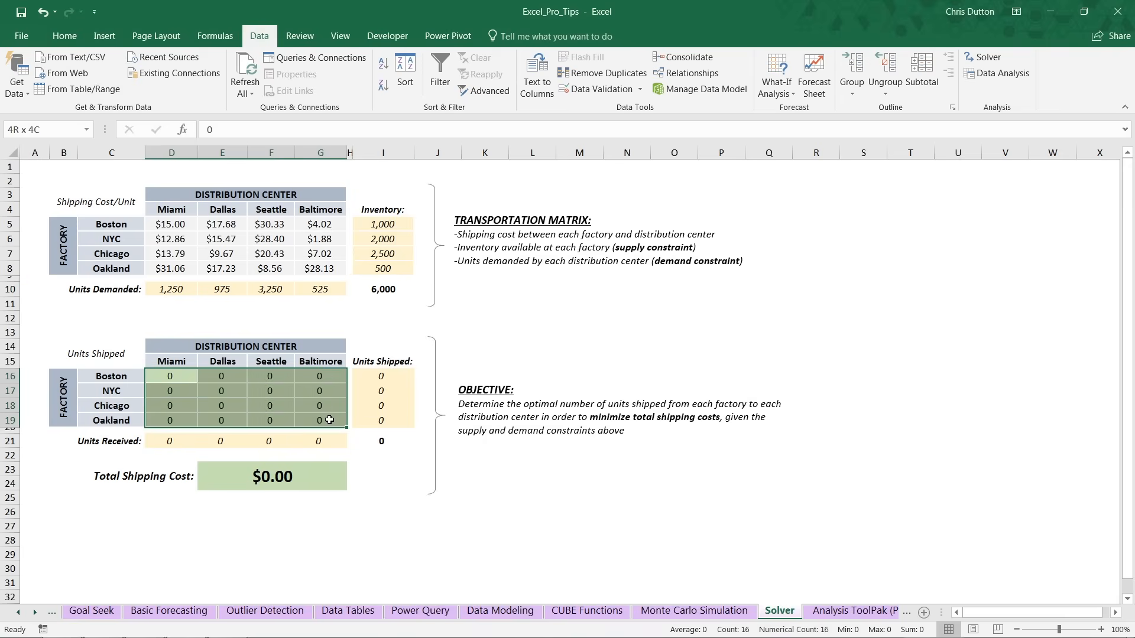
left_click(170, 376)
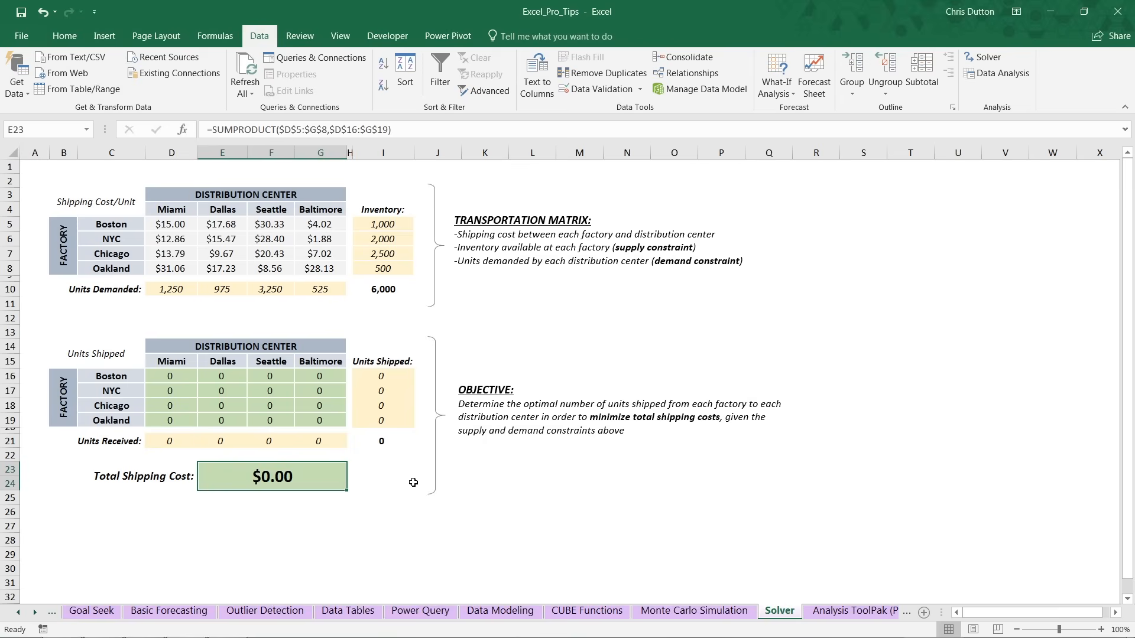
left_click(170, 376)
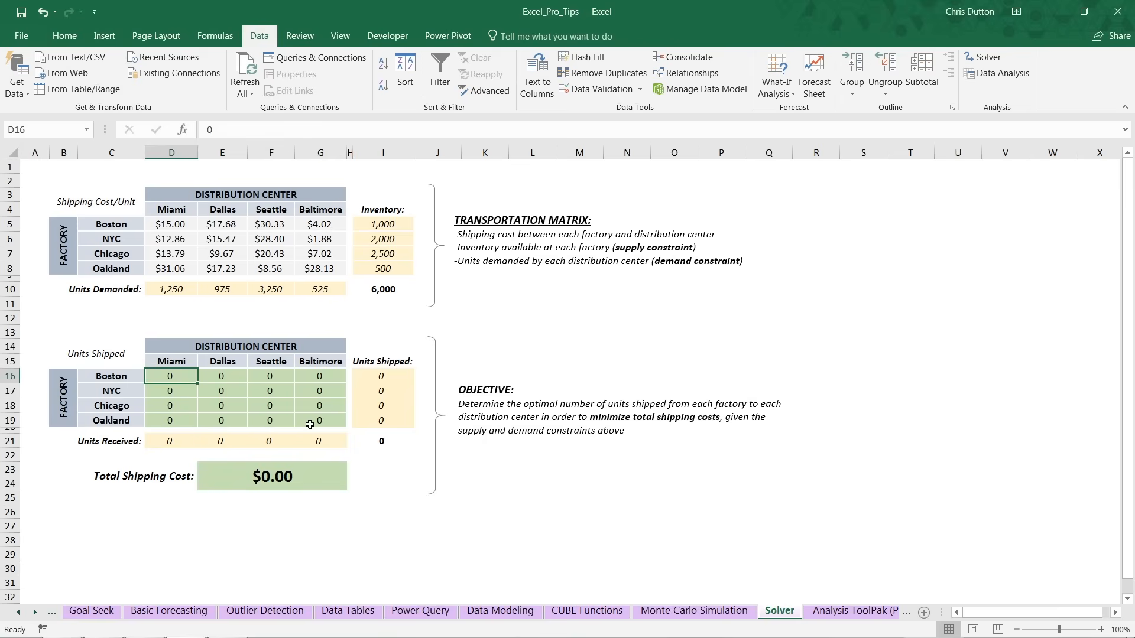
type("100")
left_click(222, 390)
type("50")
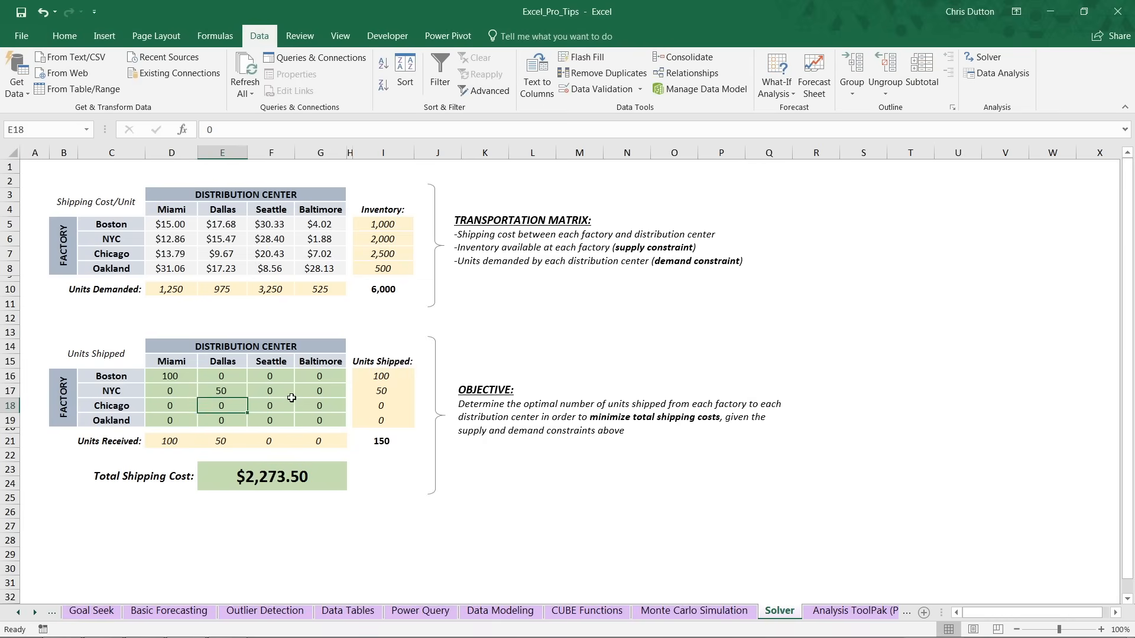
type("35")
left_click(320, 421)
type("25")
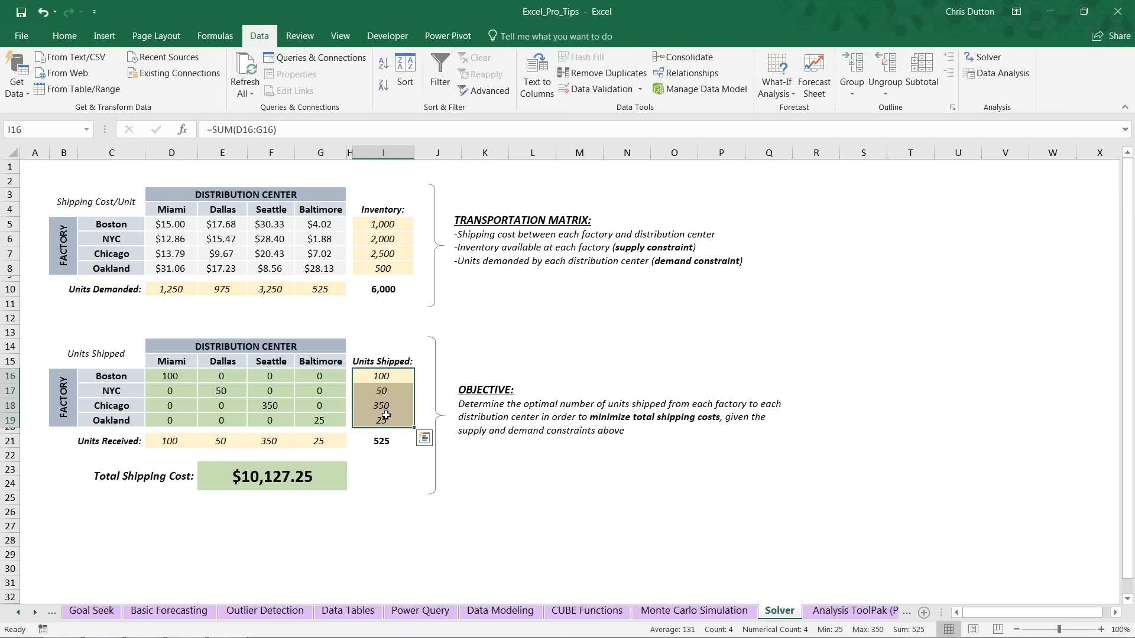
mouse_move(373, 315)
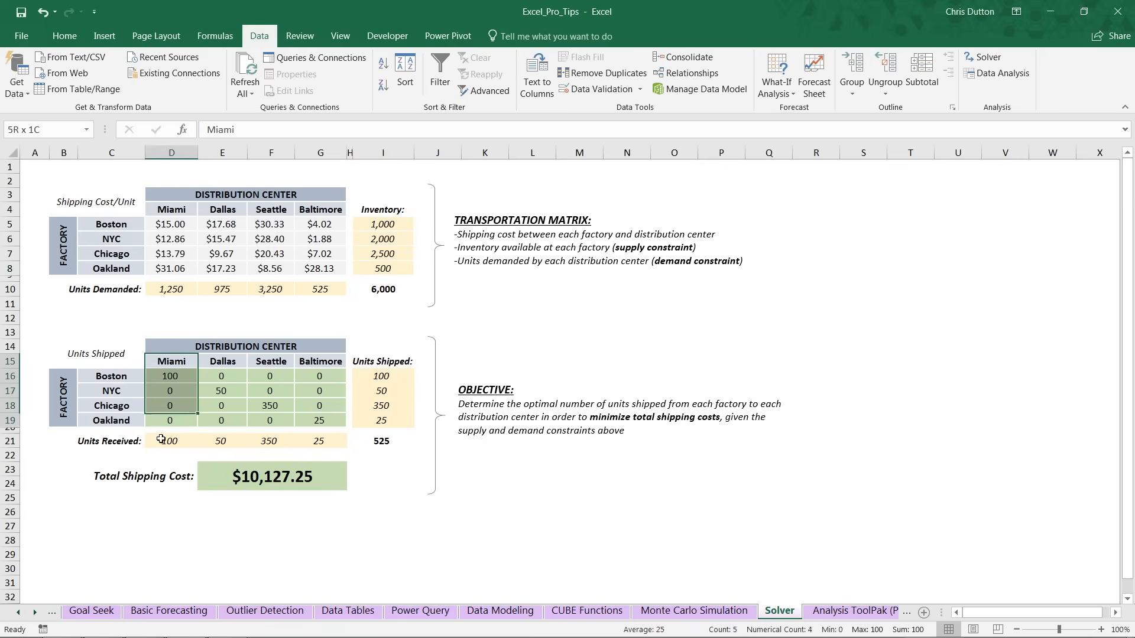
left_click(221, 376)
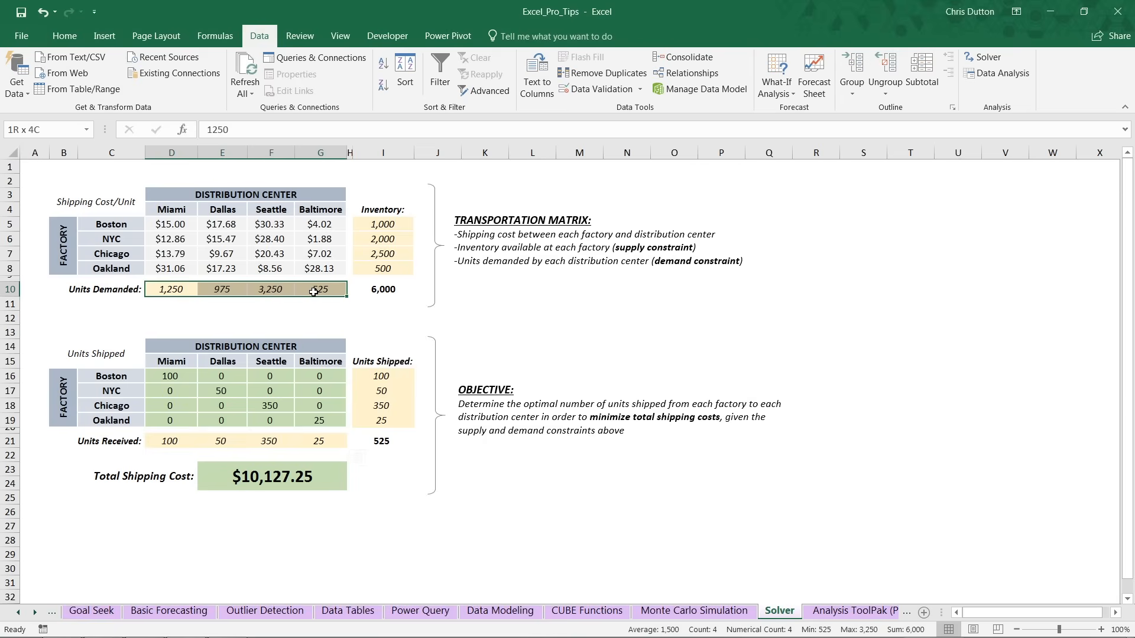
left_click(170, 288)
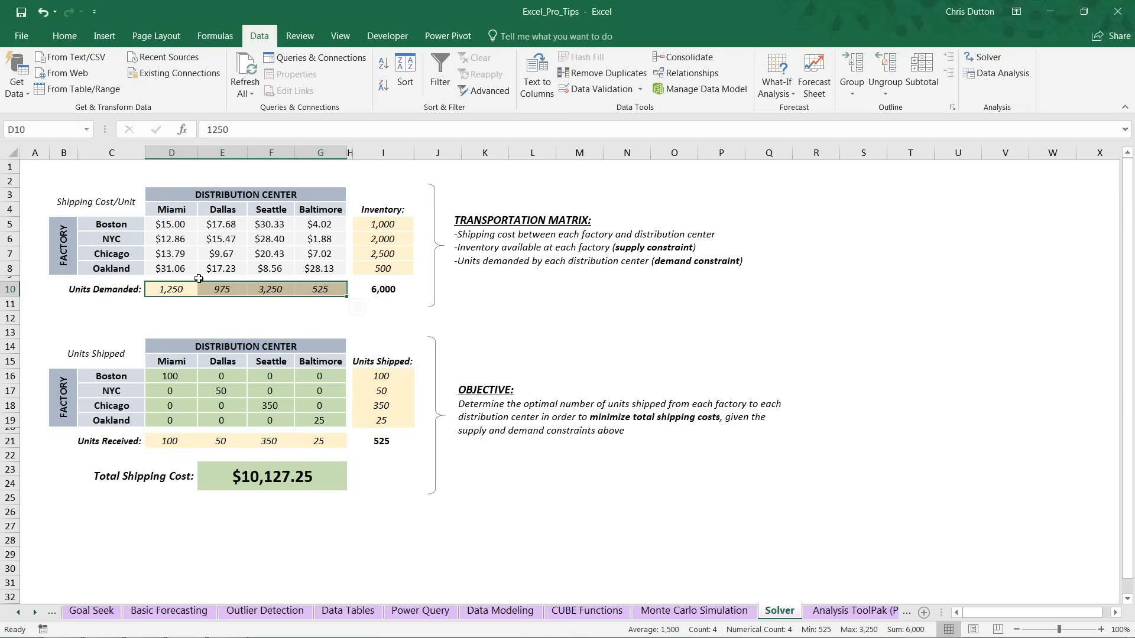
mouse_move(197, 437)
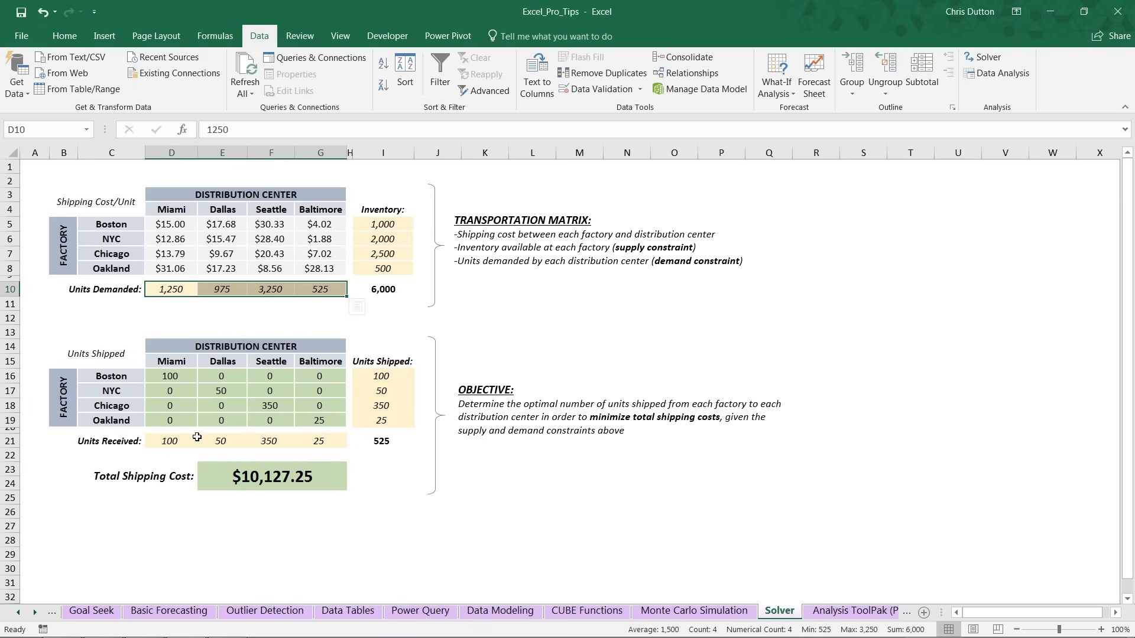
left_click(170, 439)
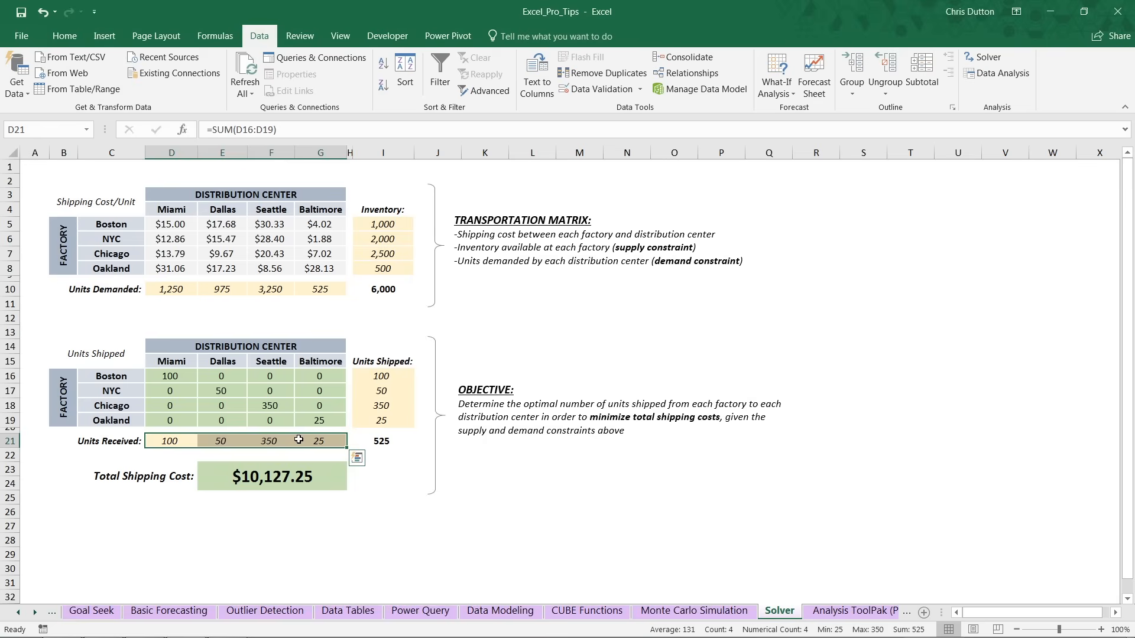
left_click(272, 476)
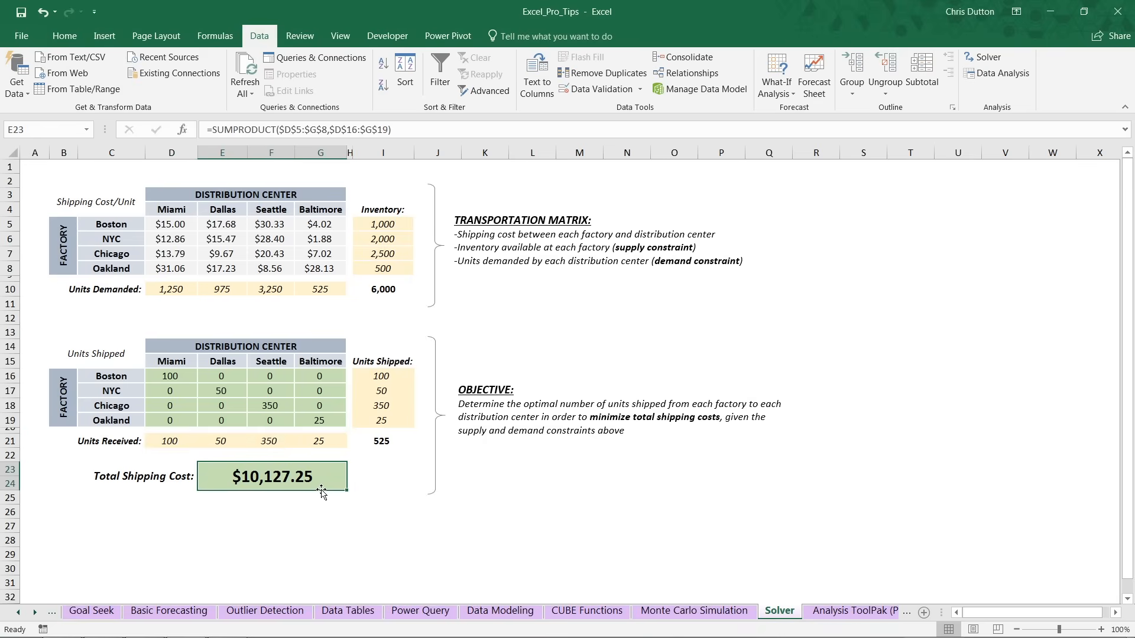
mouse_move(238, 64)
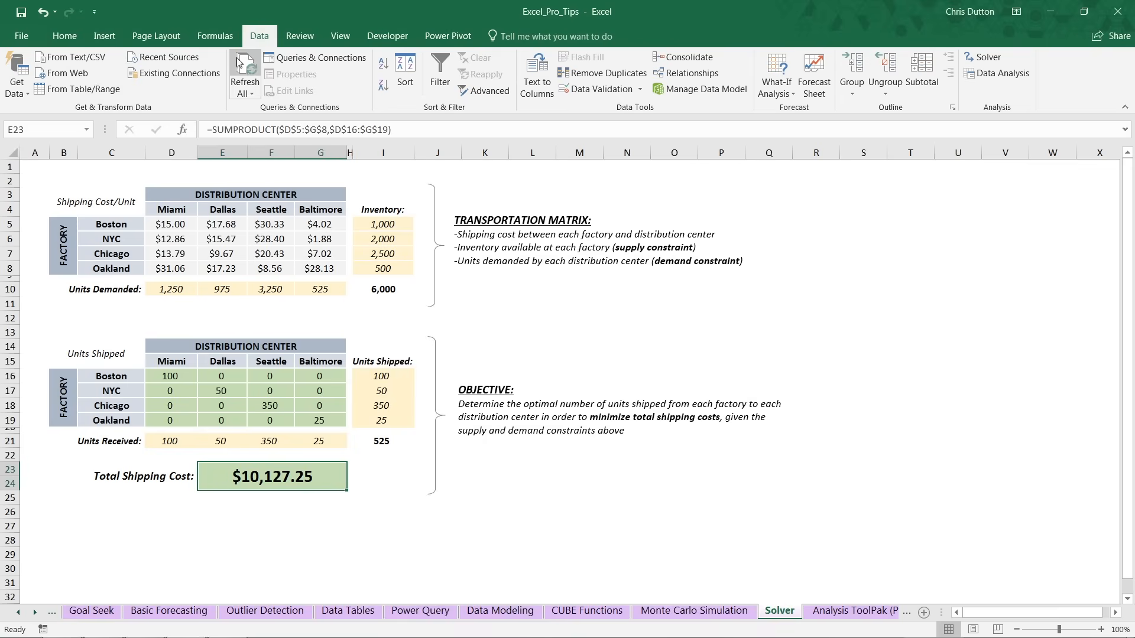
double_click(271, 476)
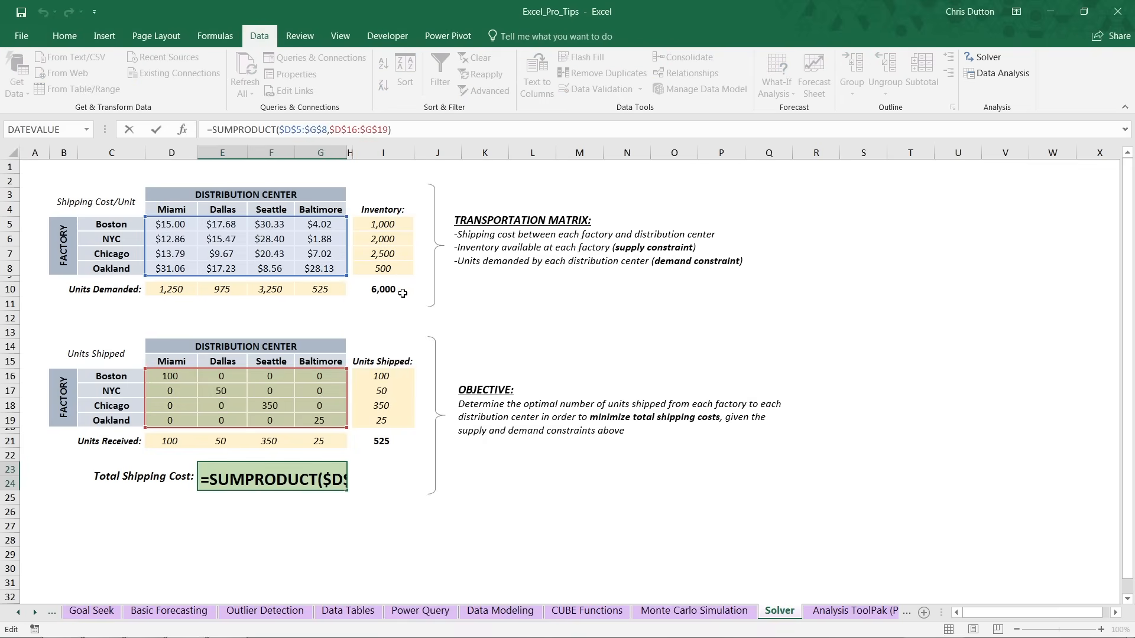
mouse_move(276, 416)
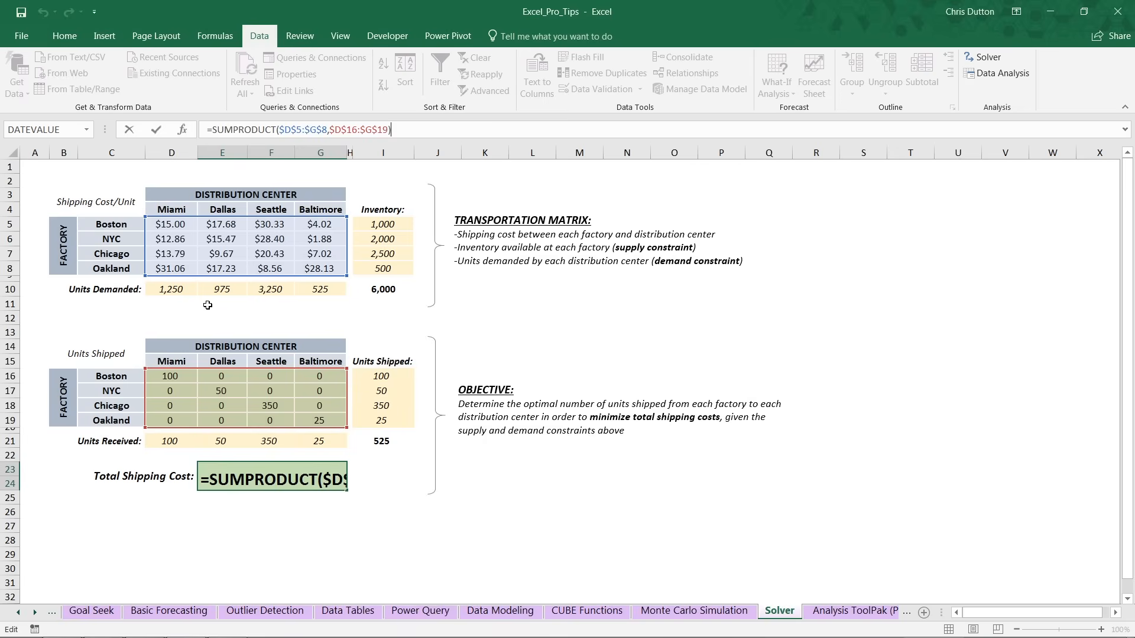
mouse_move(350, 287)
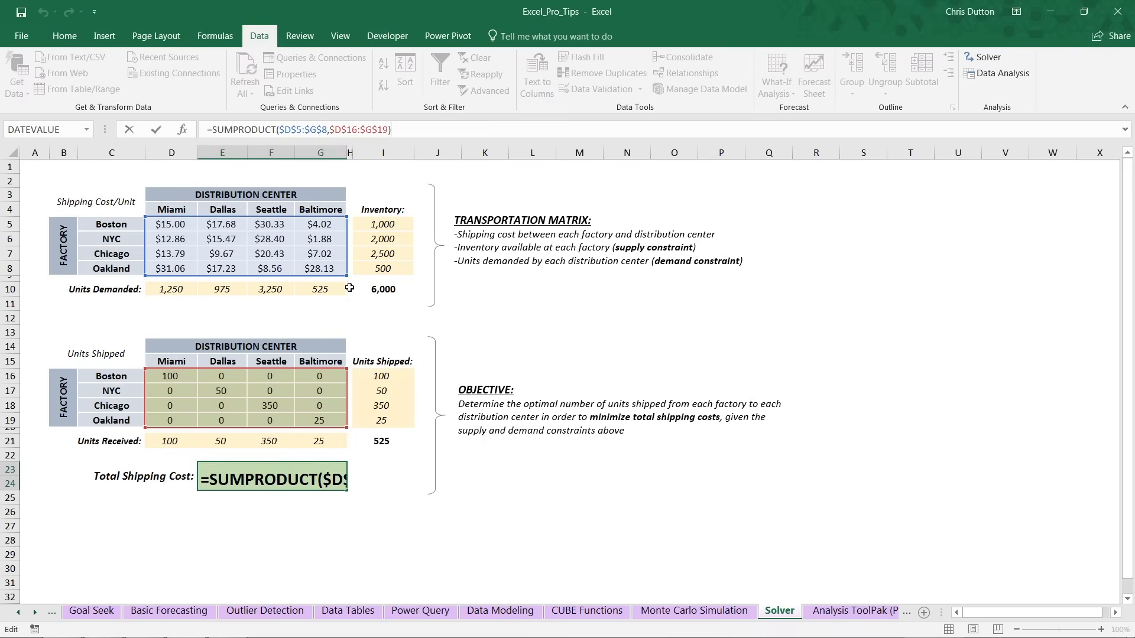
mouse_move(353, 497)
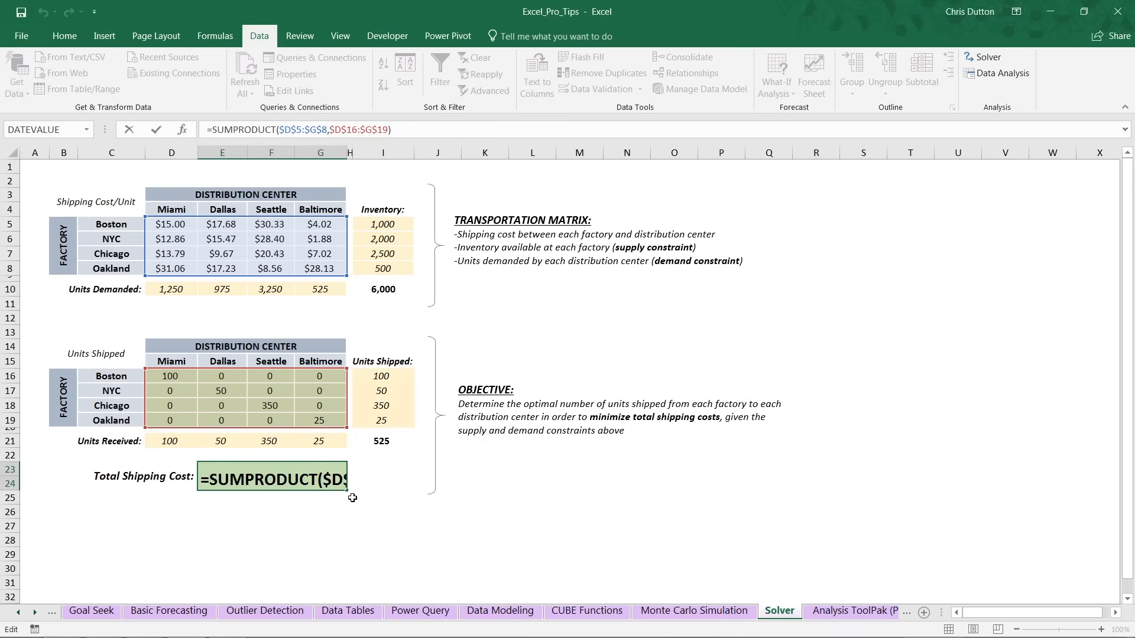
key("Enter")
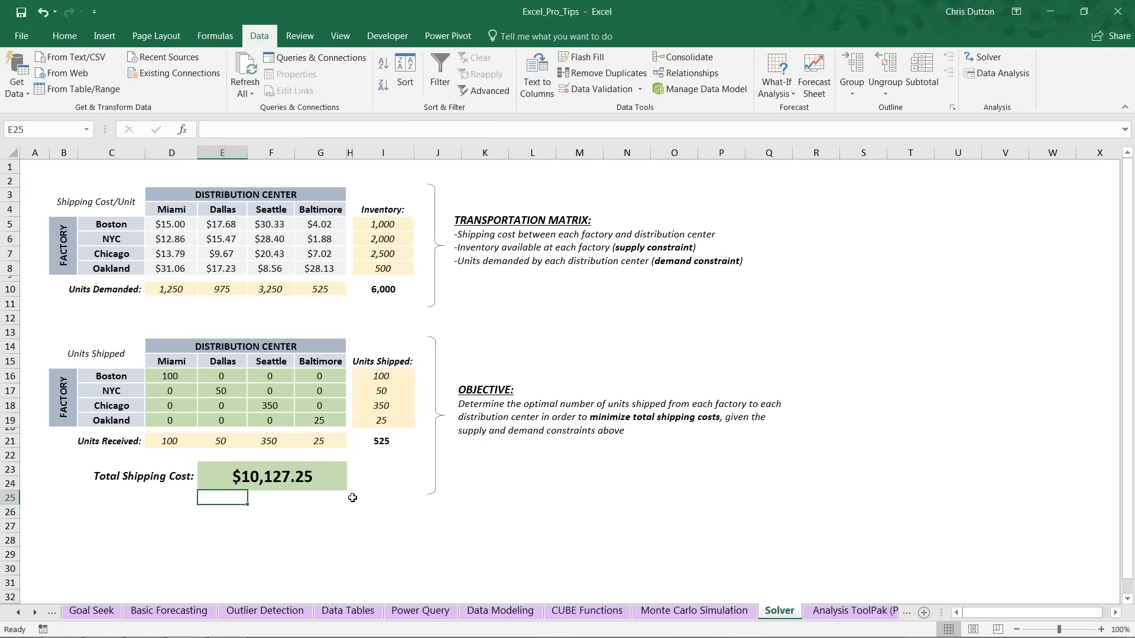
left_click(370, 444)
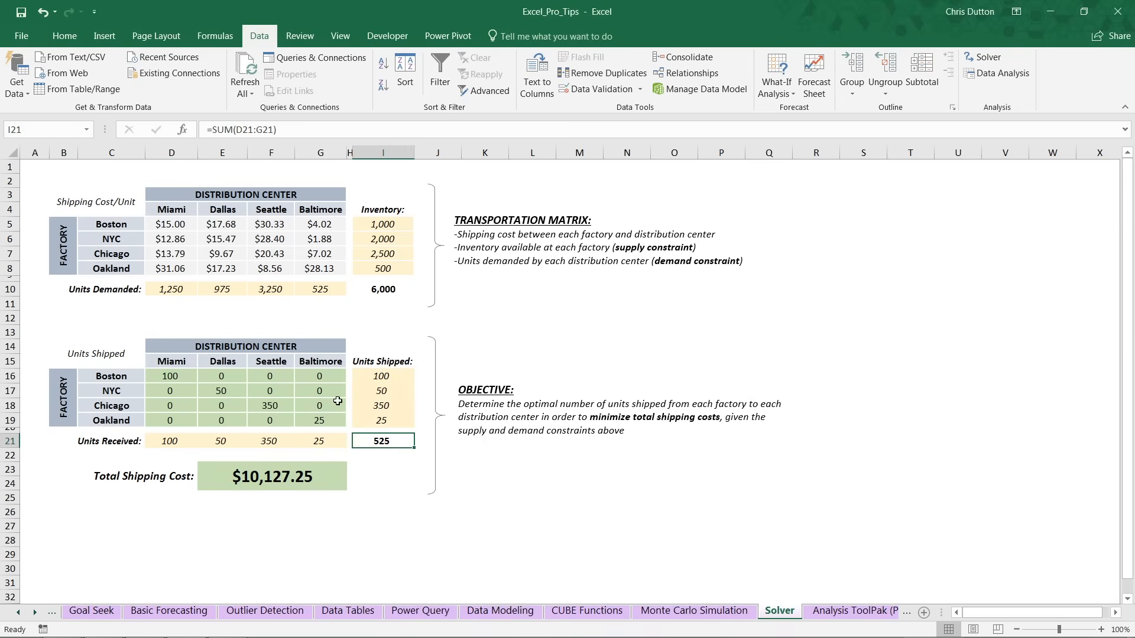
mouse_move(254, 502)
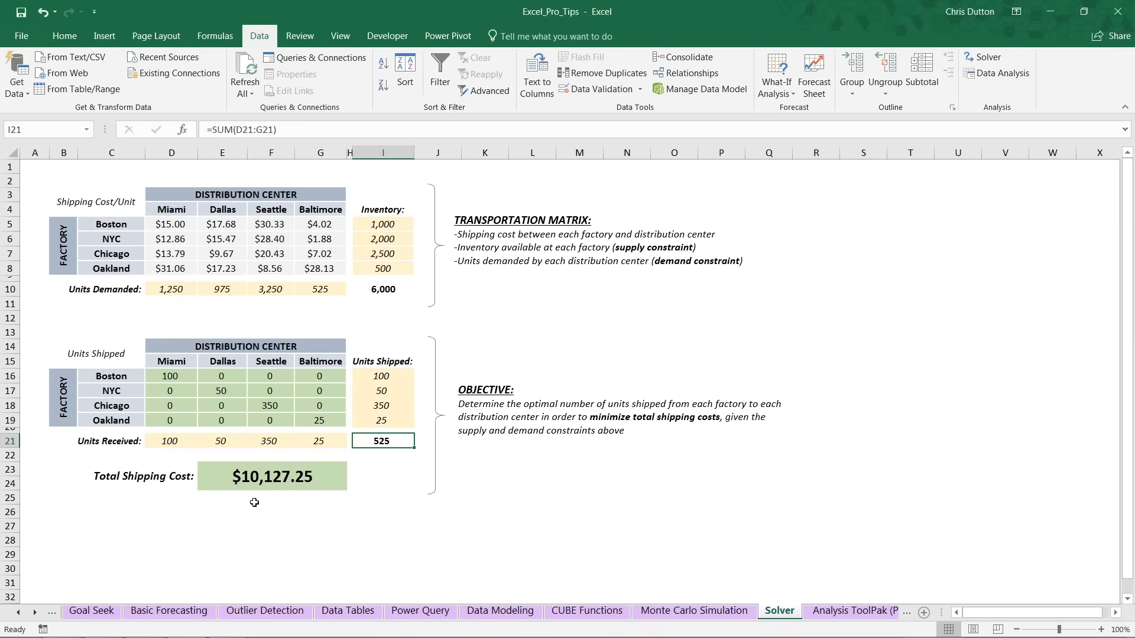
mouse_move(247, 507)
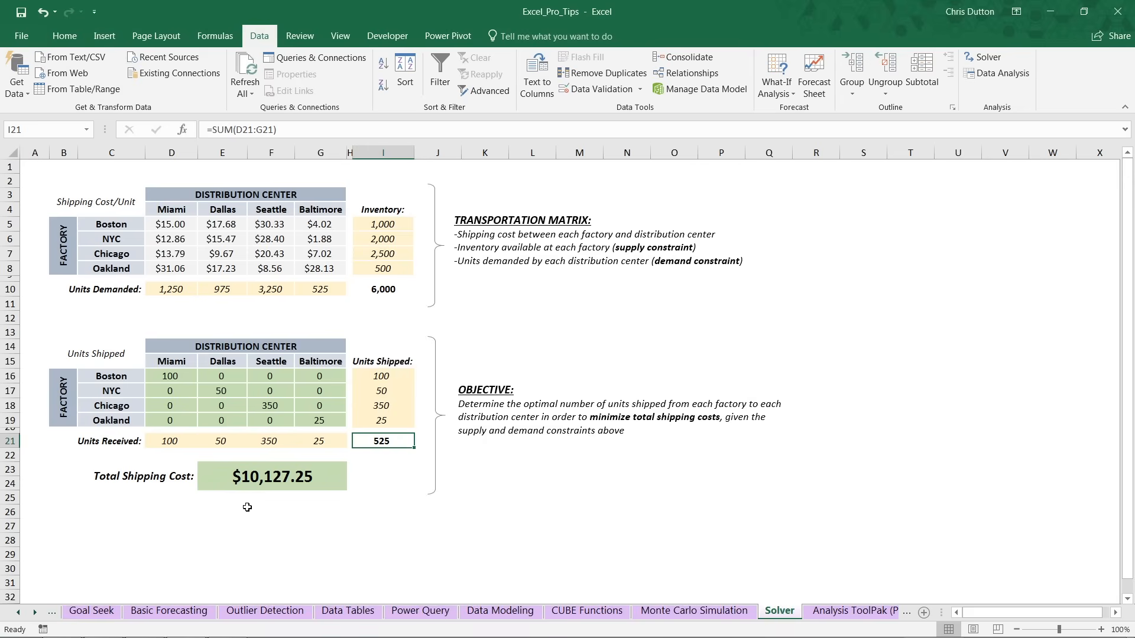
mouse_move(234, 377)
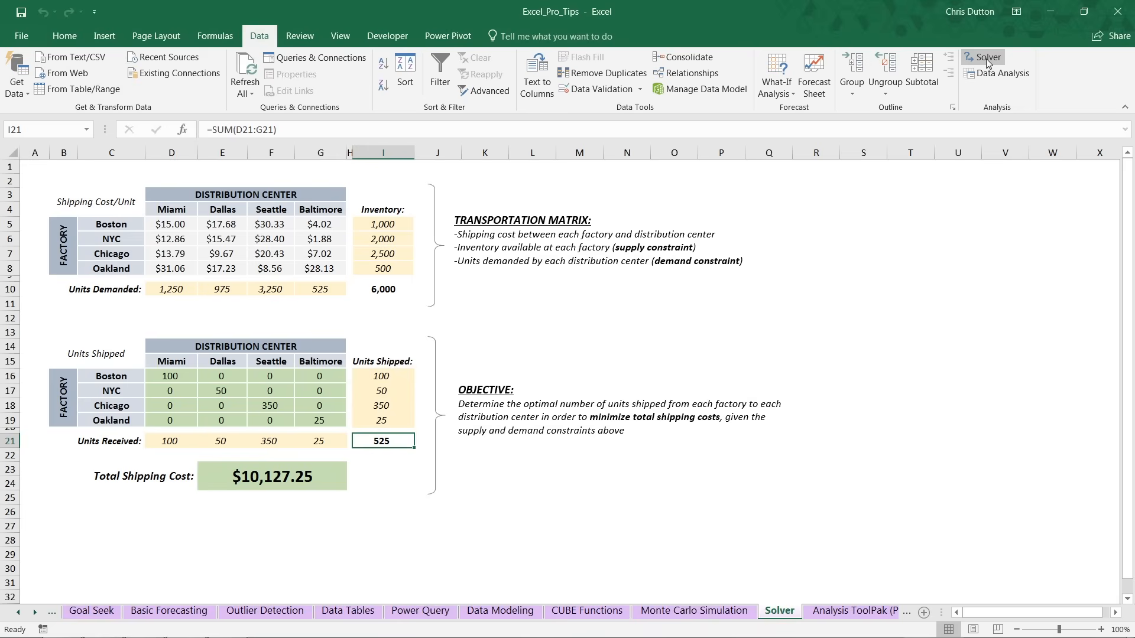
- Set Solver to minimize cost in E23 by changing the Units Shipped grid D16:G19
left_click(983, 56)
type("$E$23")
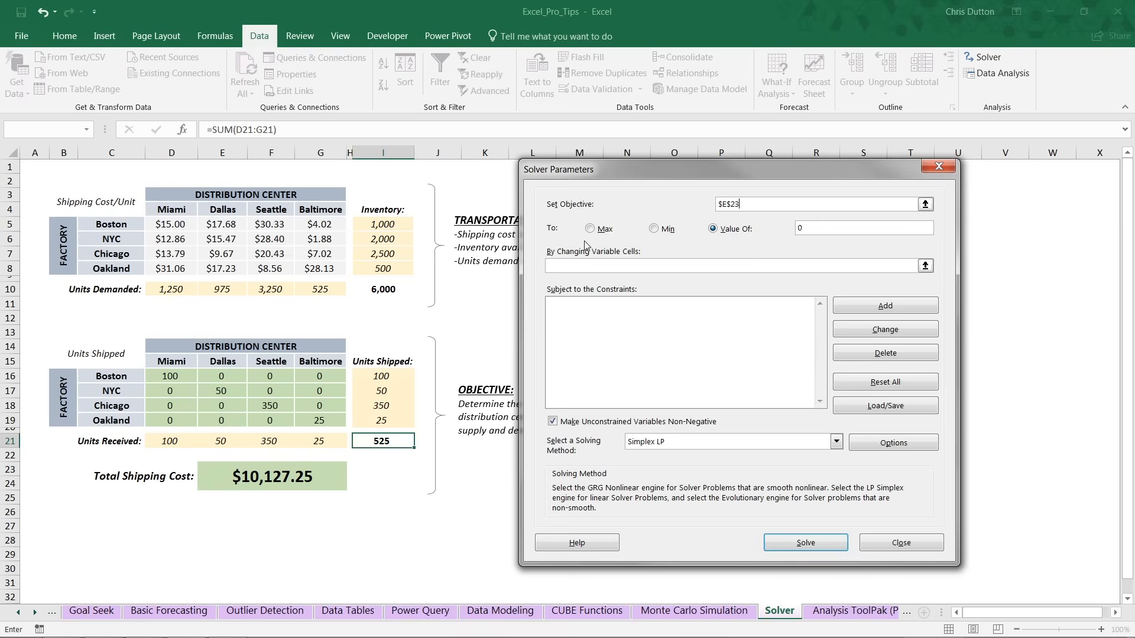
left_click(654, 229)
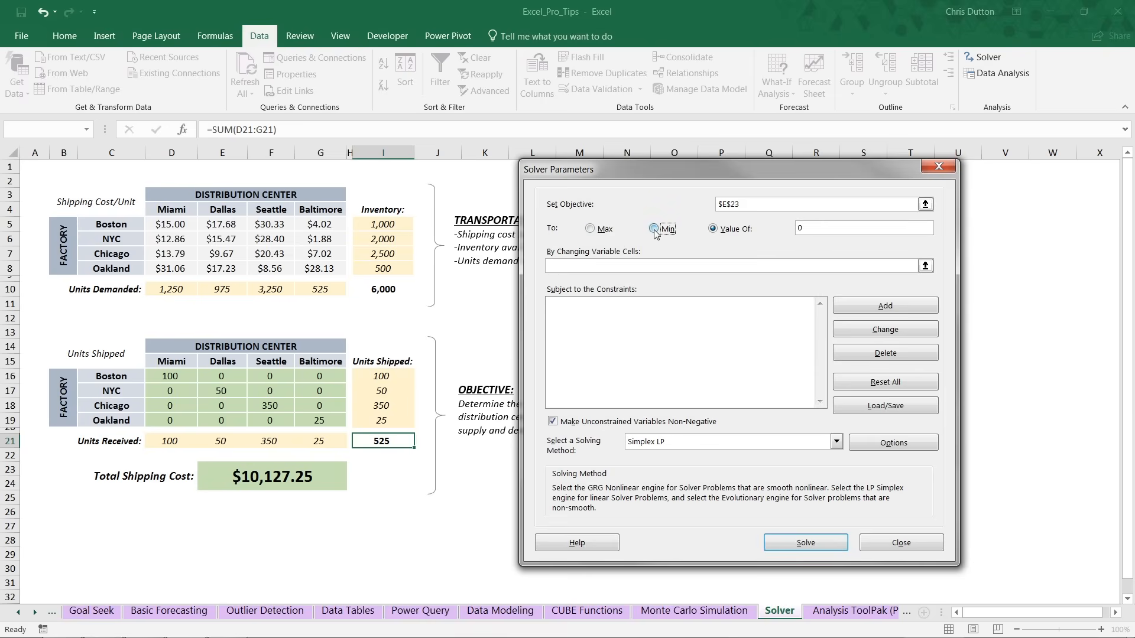
left_click(654, 230)
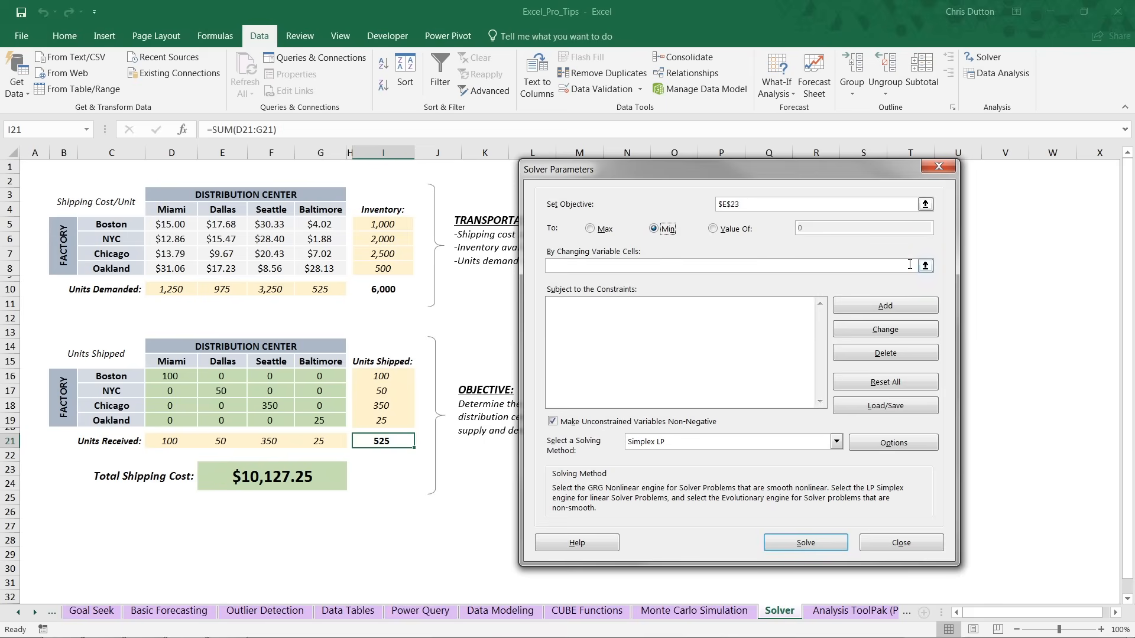
left_click(926, 265)
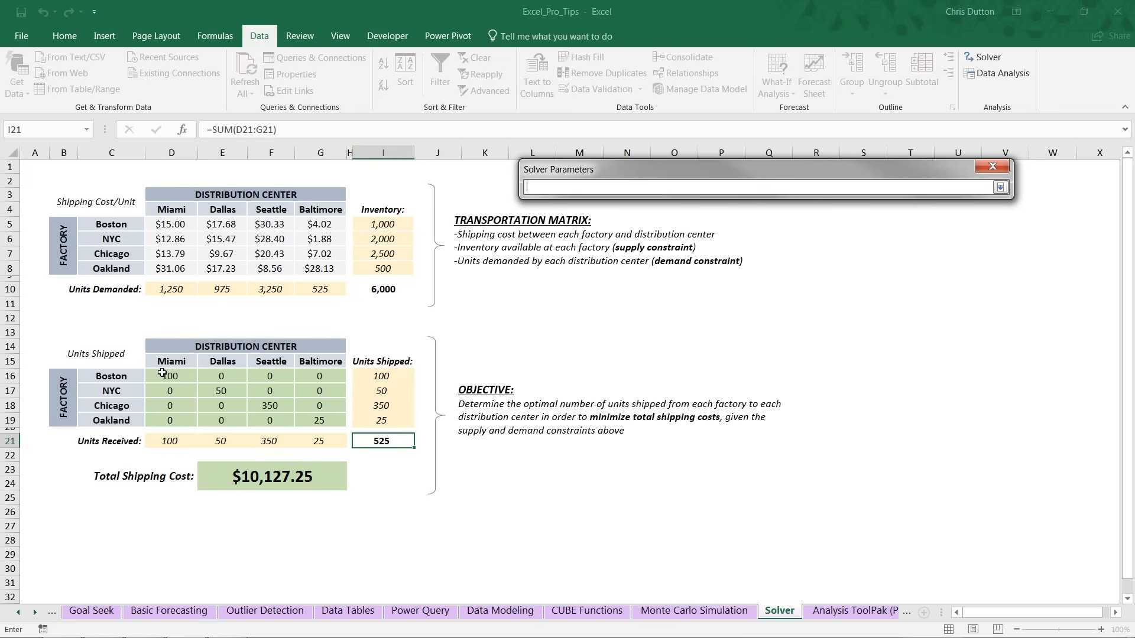
left_click_drag(171, 376, 319, 420)
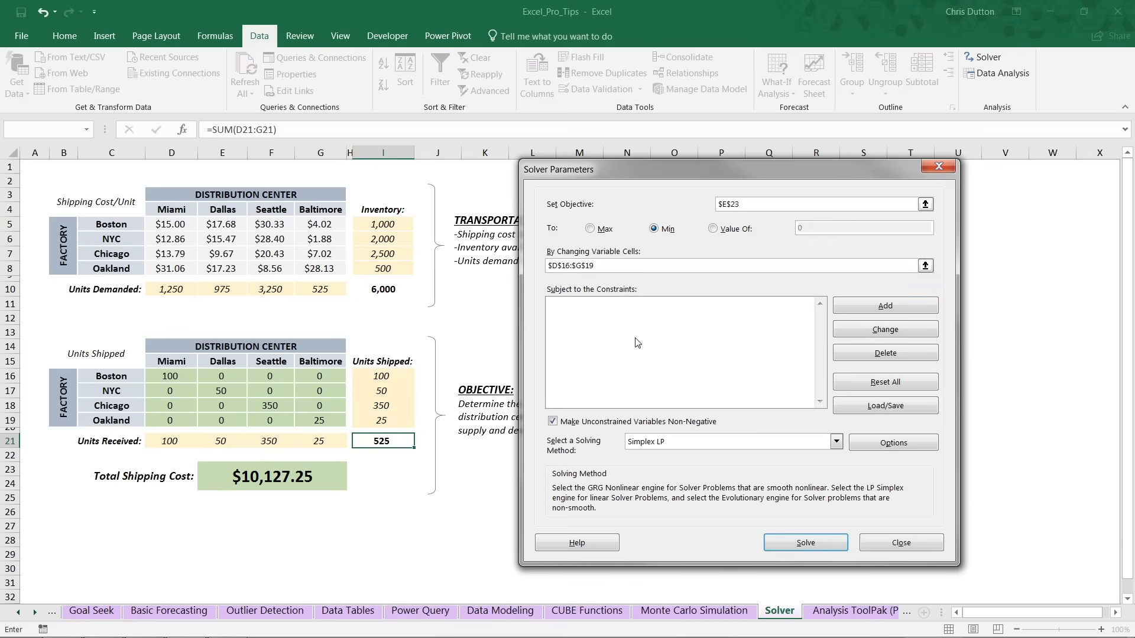
mouse_move(629, 354)
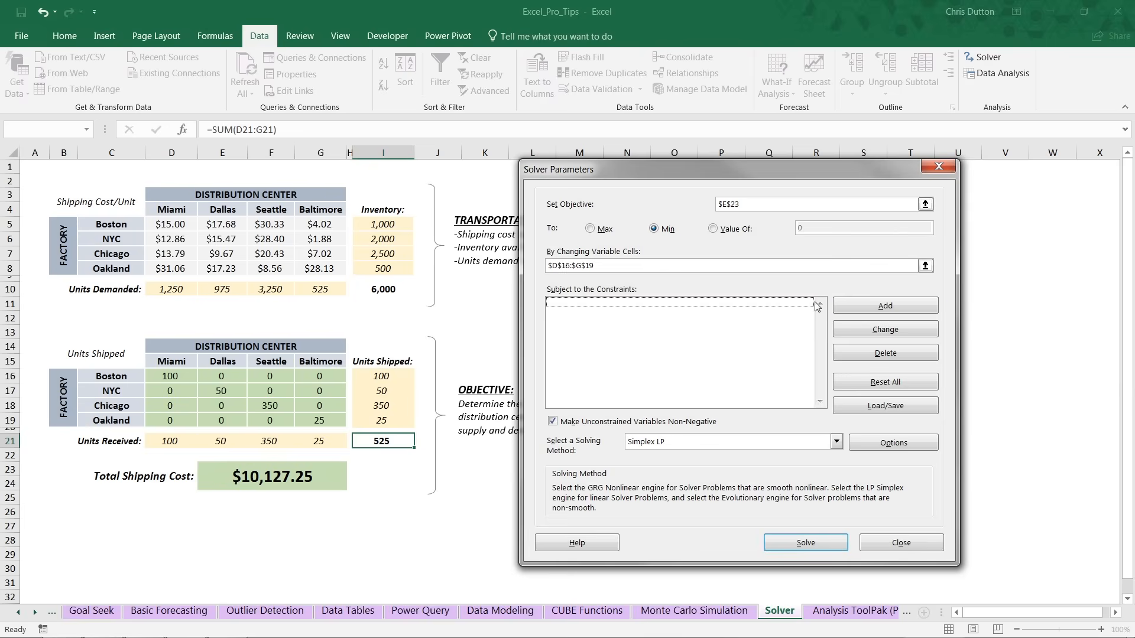
- Add a constraint requiring D16:G19 to be integers (int relation)
left_click(884, 305)
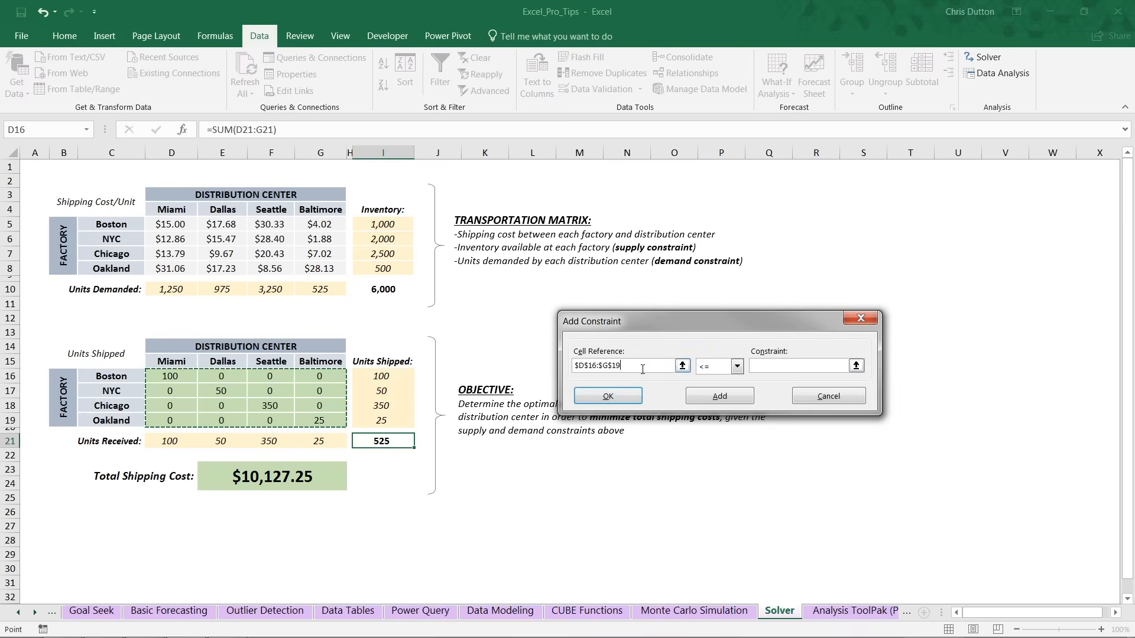
left_click(736, 366)
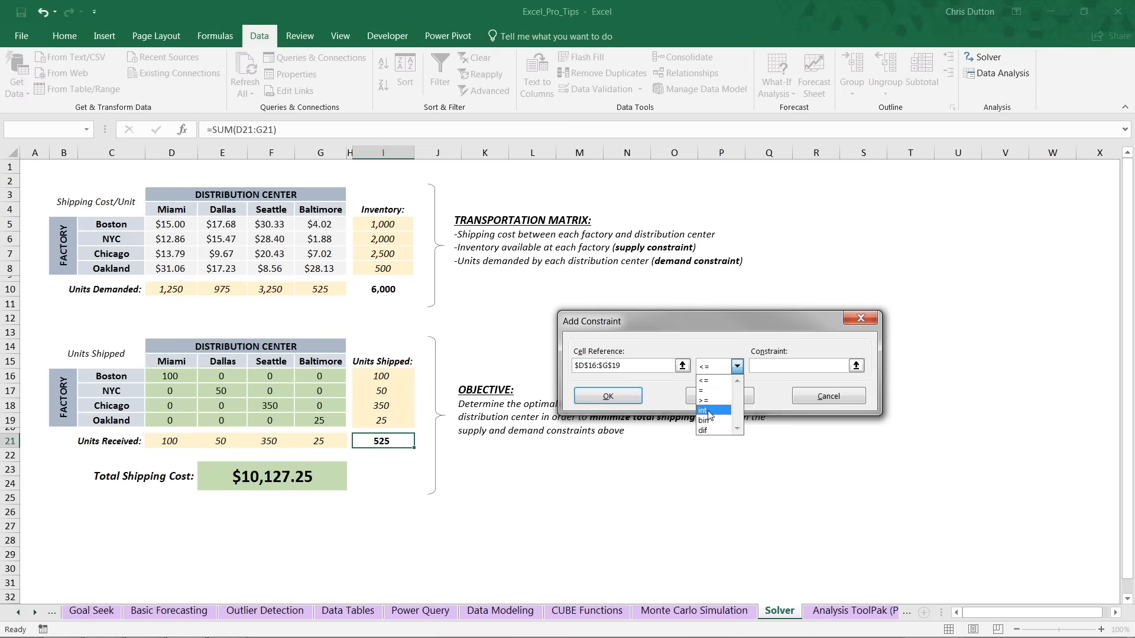
left_click(703, 409)
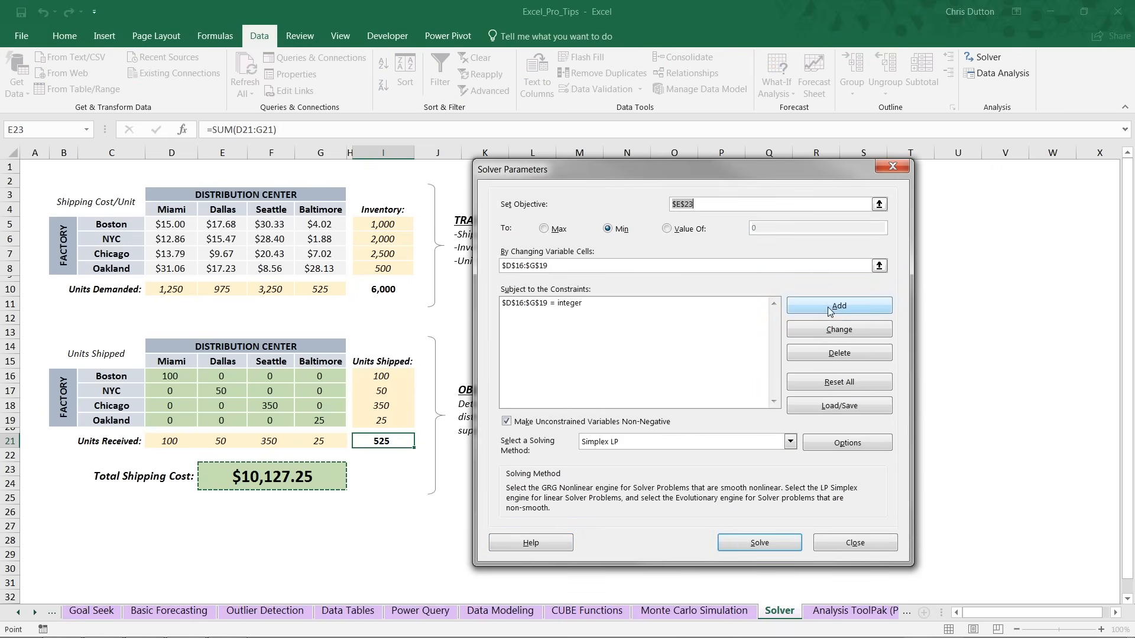
- Add the constraint I16:I19 <= I5:I8 so shipments stay within factory inventory
left_click(839, 305)
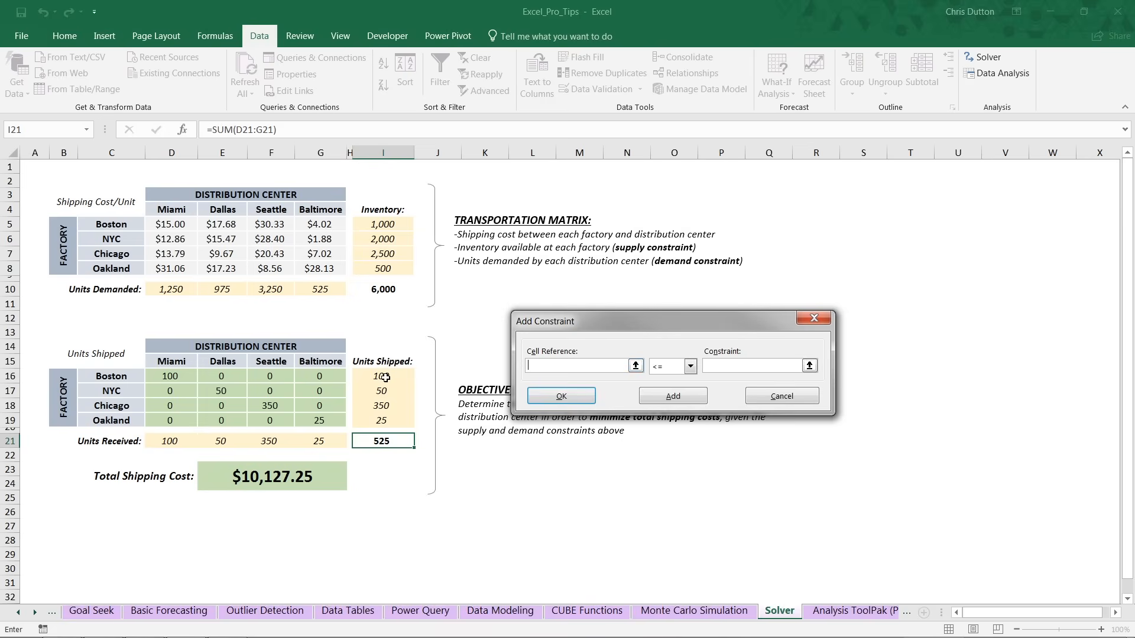
left_click_drag(381, 375, 382, 421)
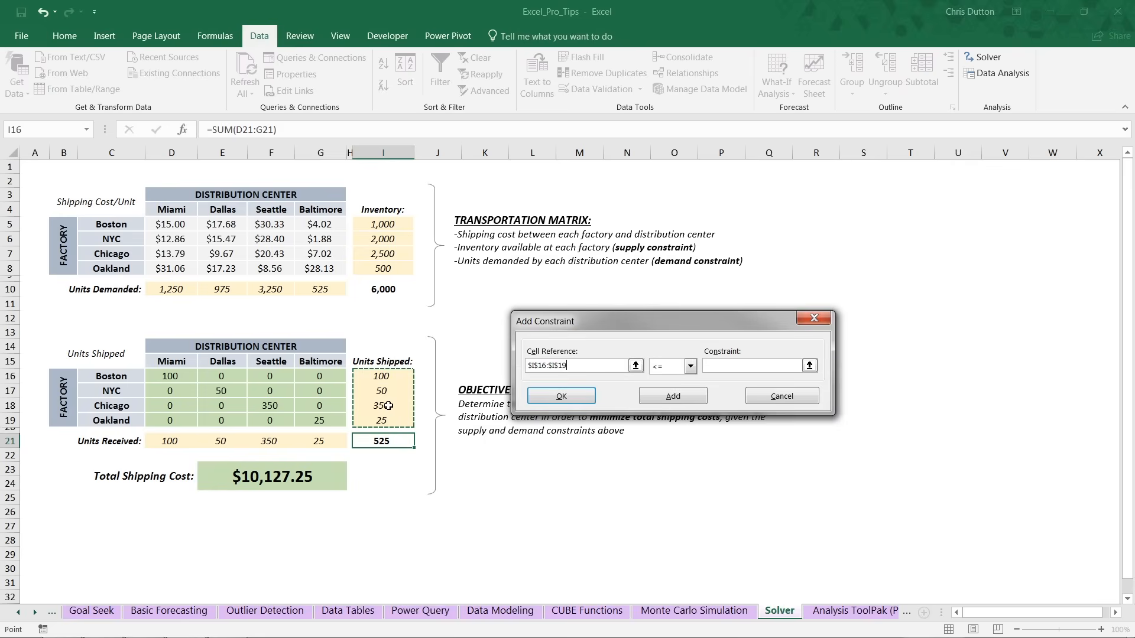
left_click(690, 366)
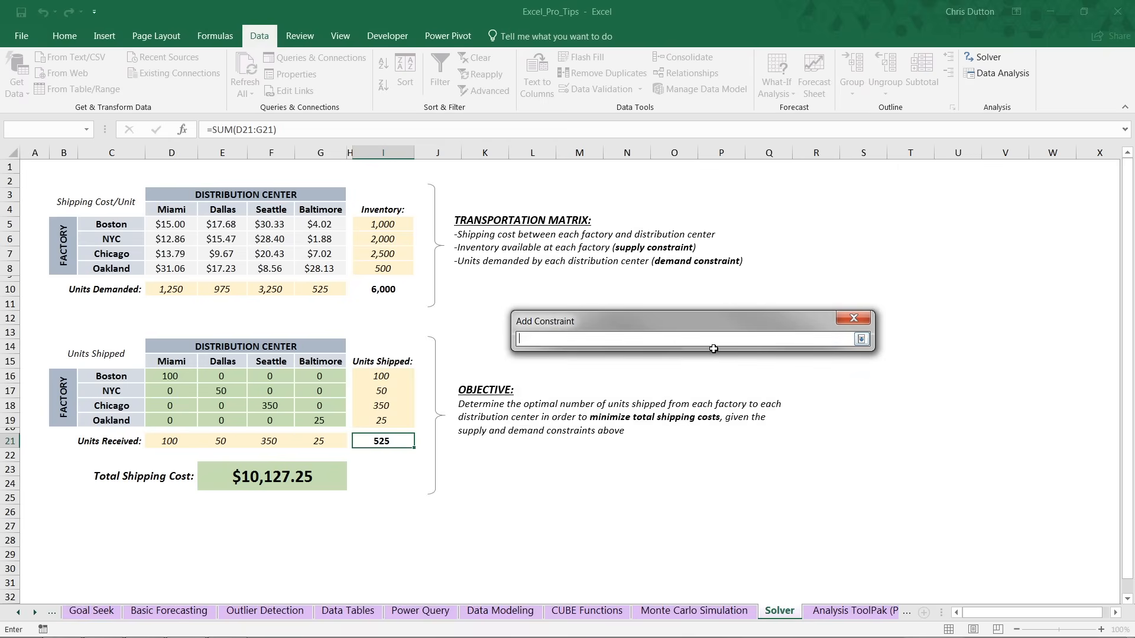
left_click_drag(382, 223, 382, 239)
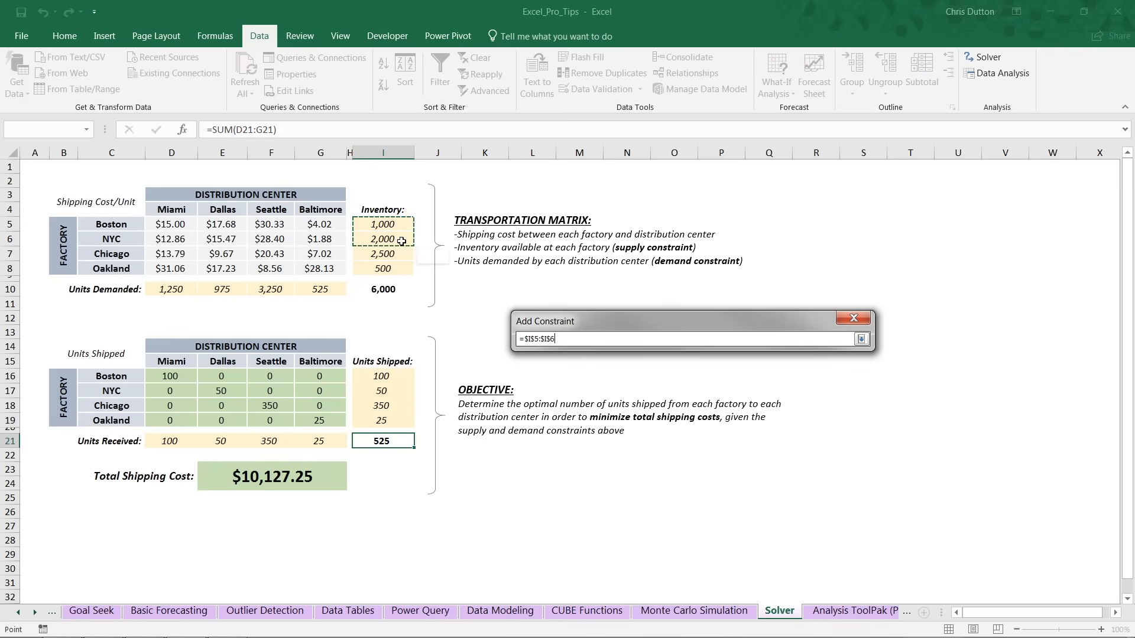
left_click_drag(381, 239, 382, 269)
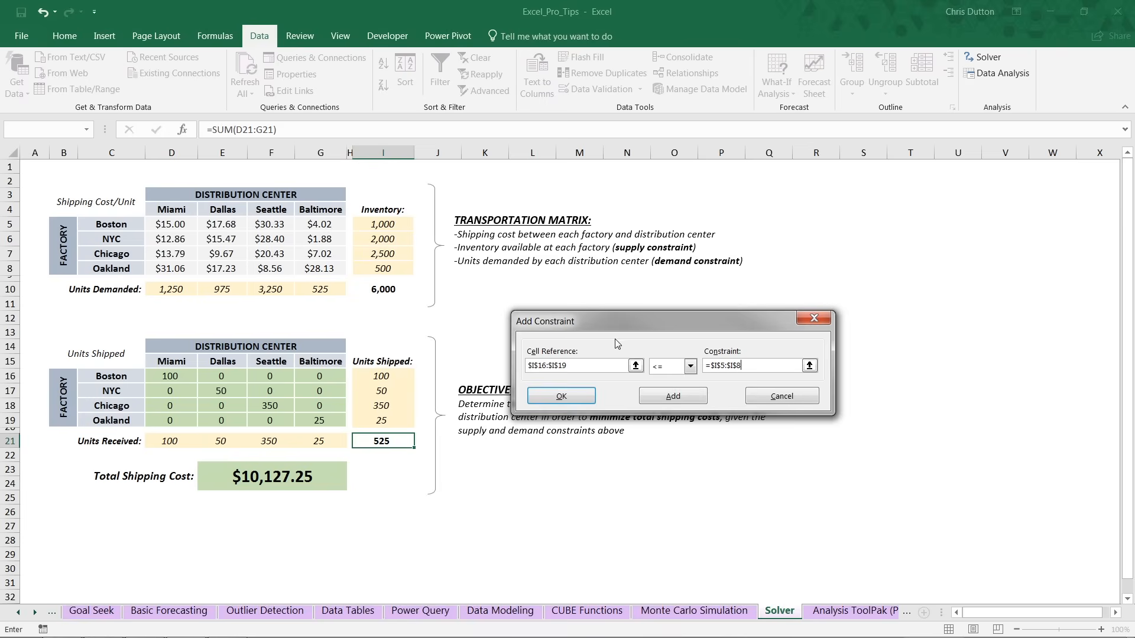
mouse_move(532, 383)
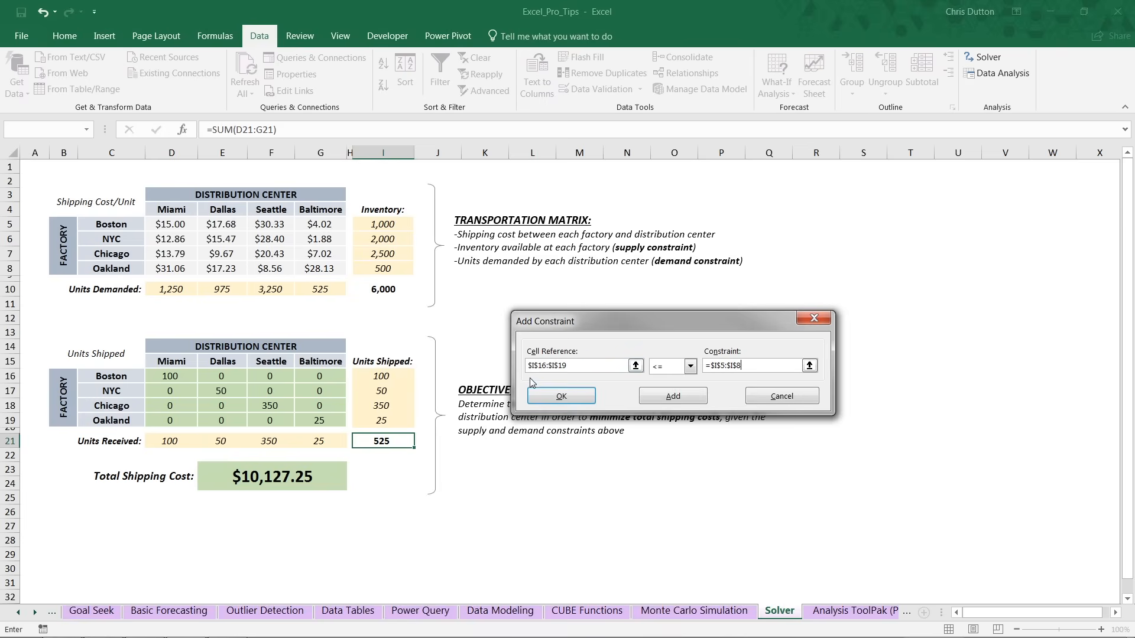
mouse_move(650, 359)
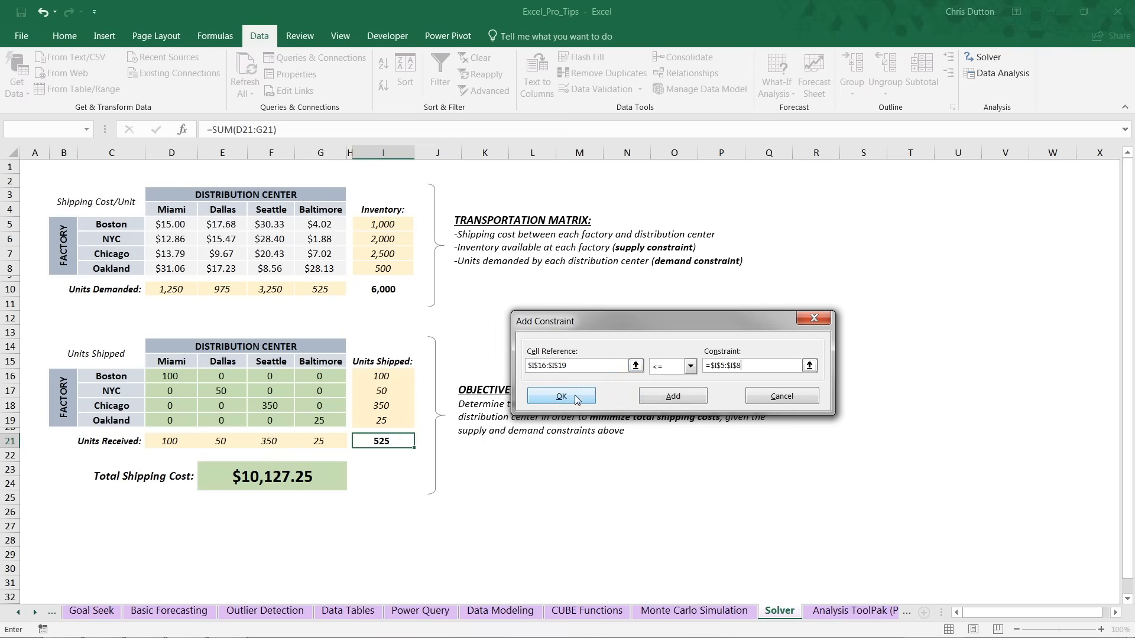
left_click(560, 394)
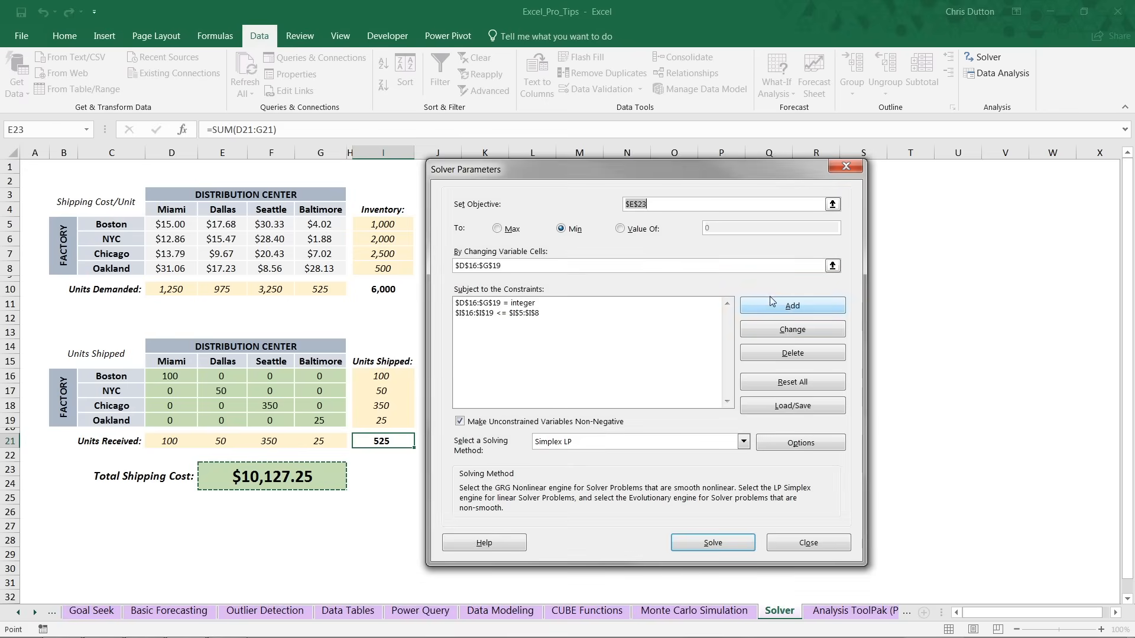
- Add the constraint D21:G21 = D10:G10 so units received match units demanded
left_click(791, 305)
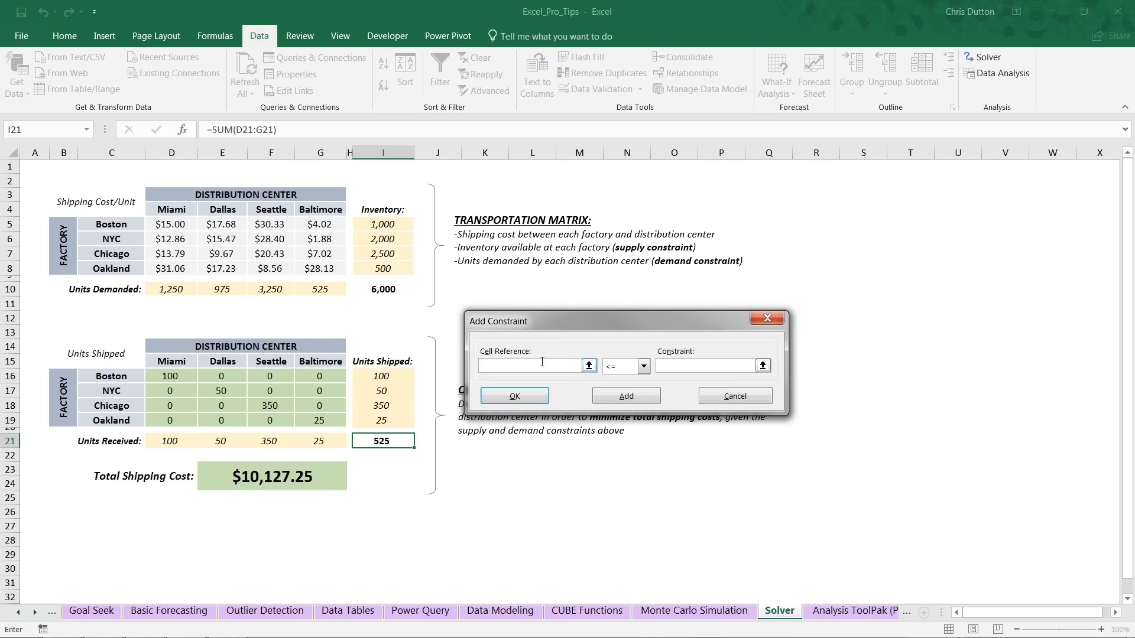
left_click(529, 365)
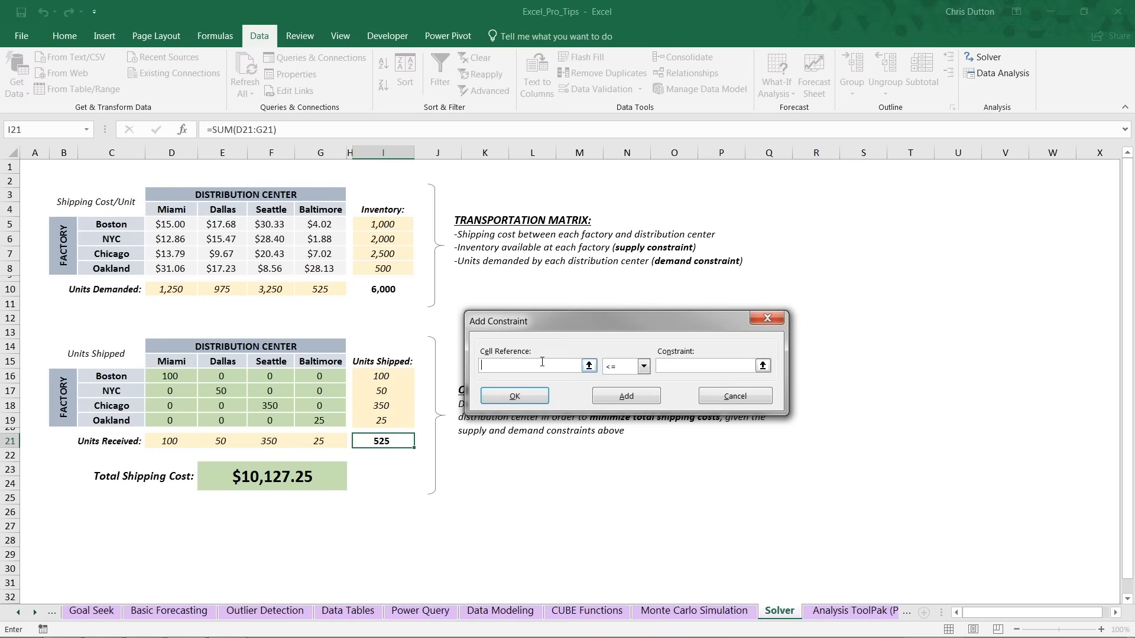
left_click_drag(171, 439, 270, 440)
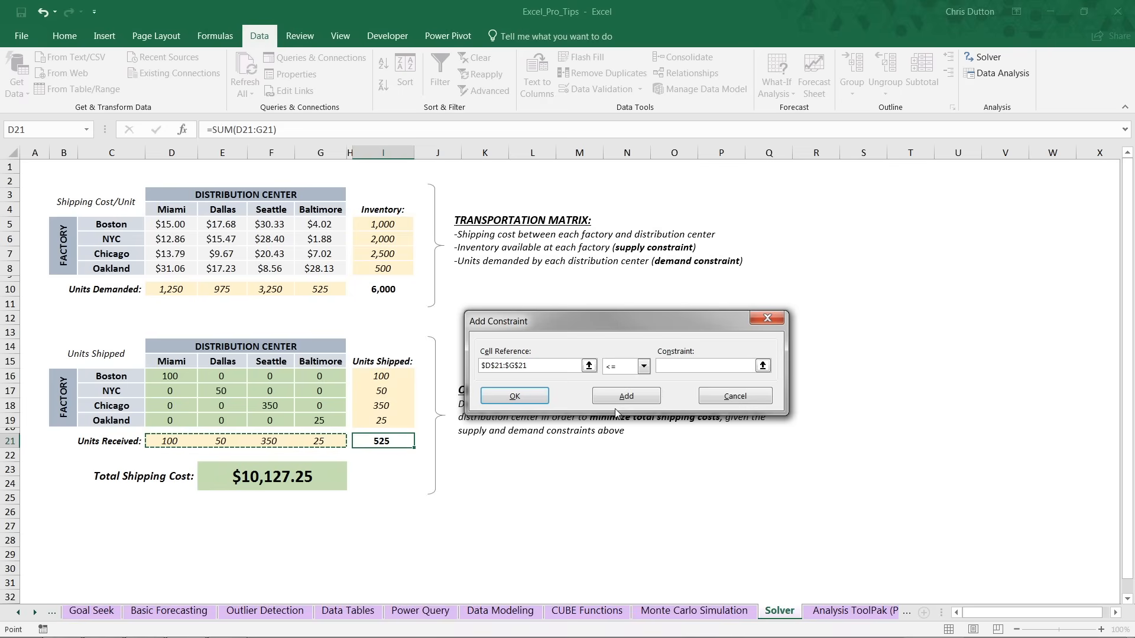
left_click(644, 366)
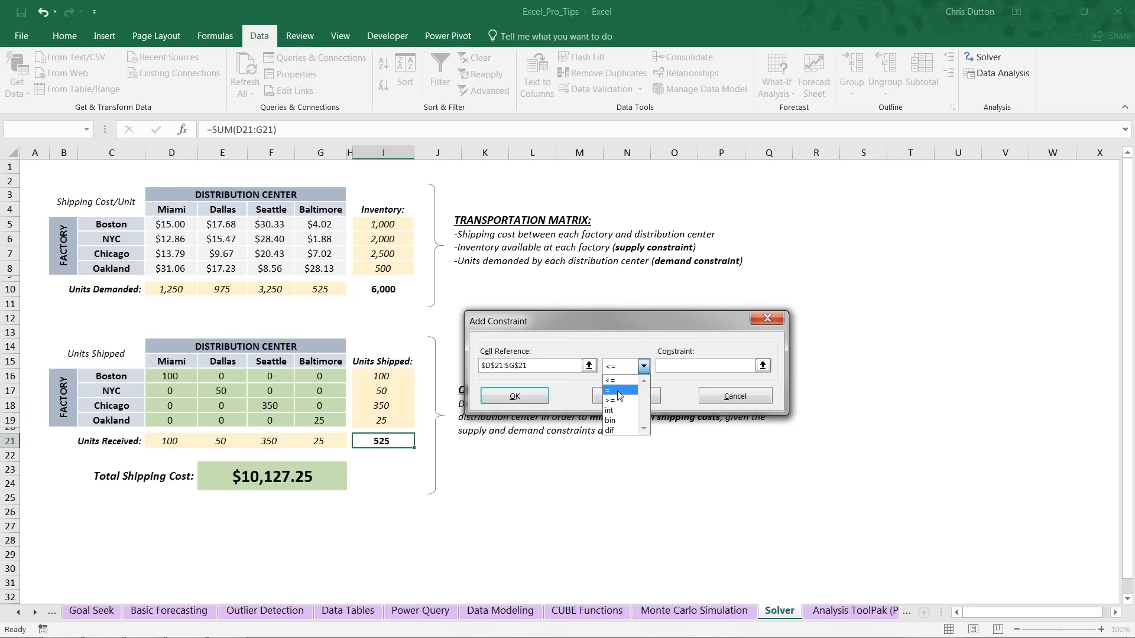
left_click(617, 390)
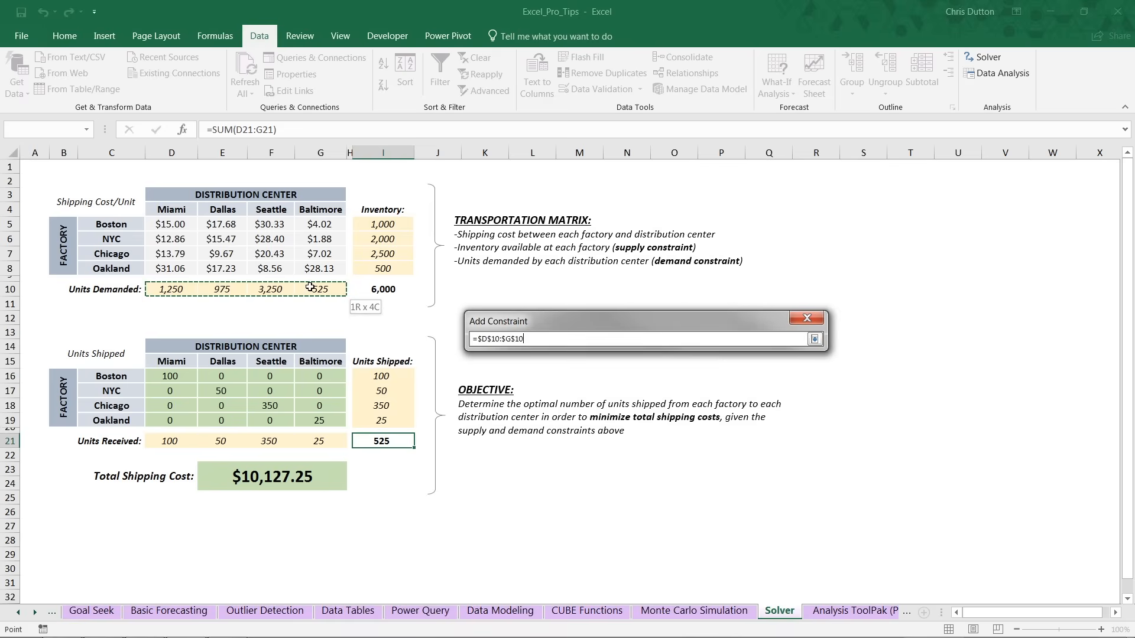
left_click(814, 340)
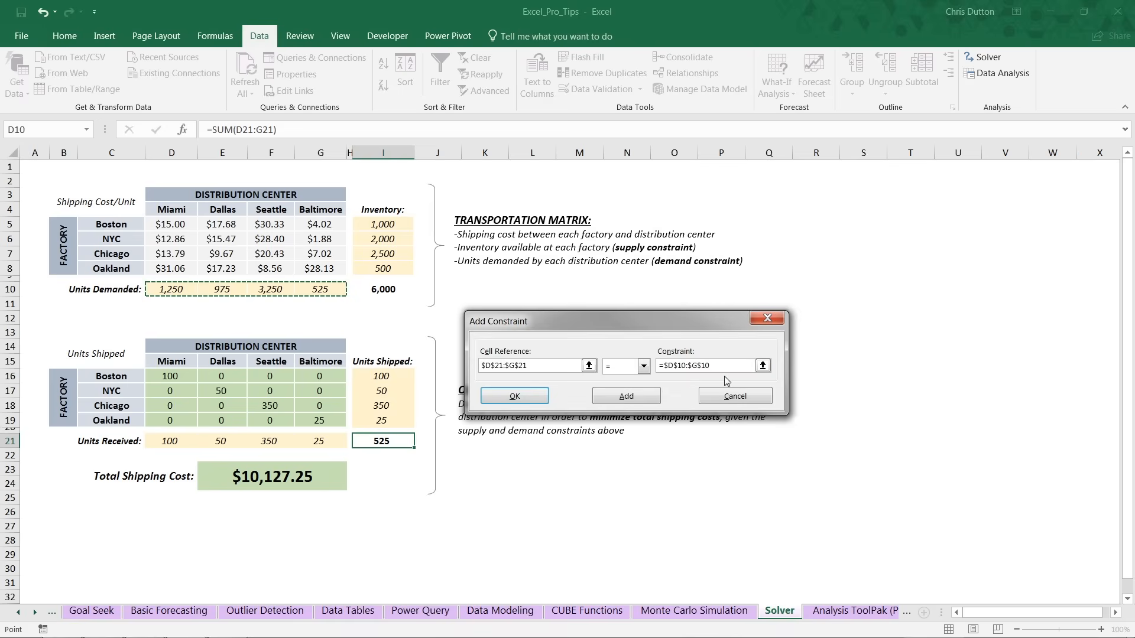
left_click(515, 396)
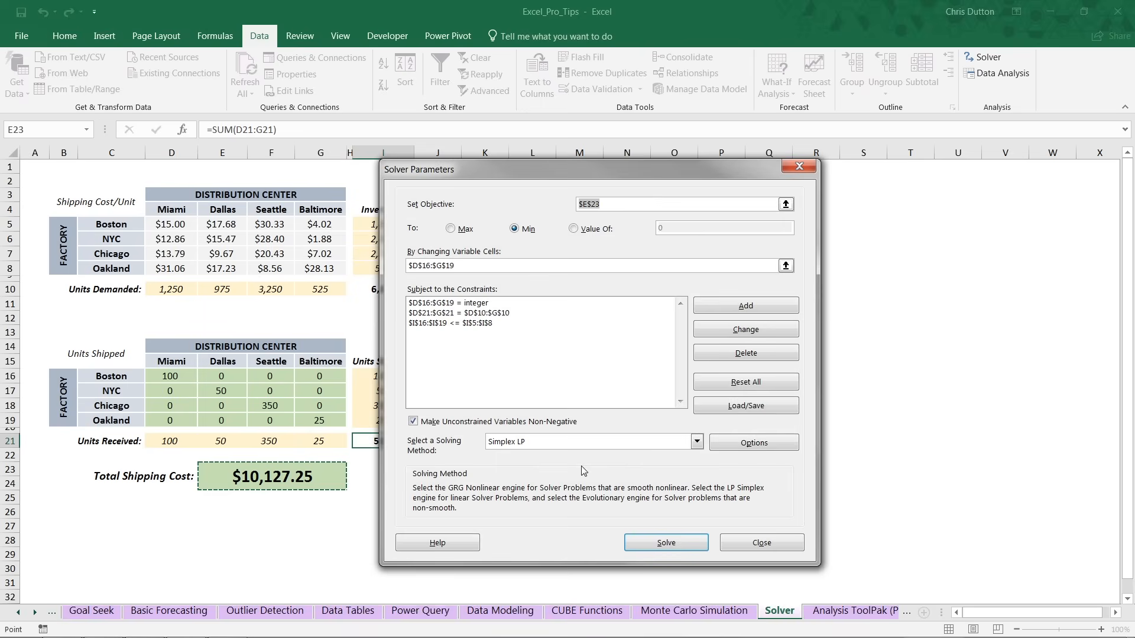
mouse_move(534, 463)
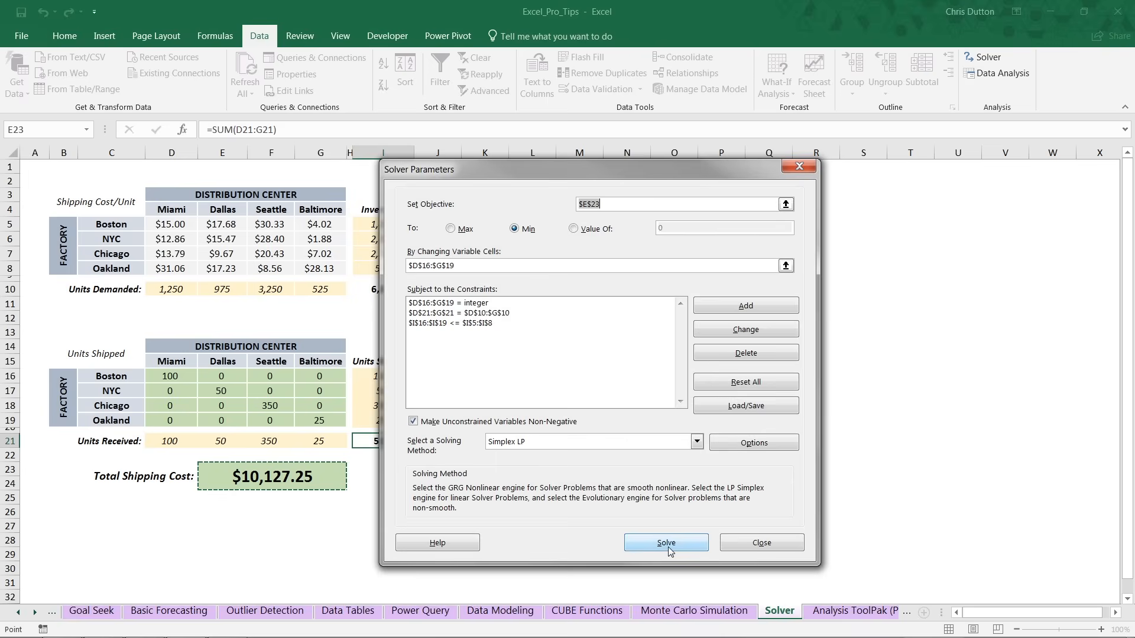
- Run Solve to find the optimal shipments costing $96,687.75
left_click(666, 542)
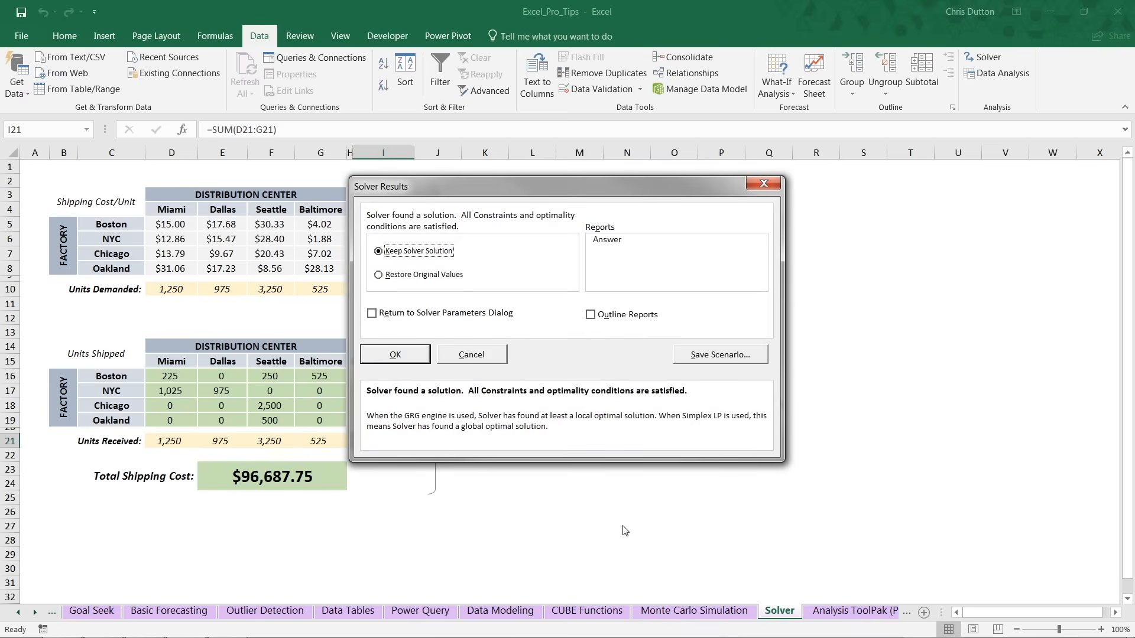
mouse_move(442, 370)
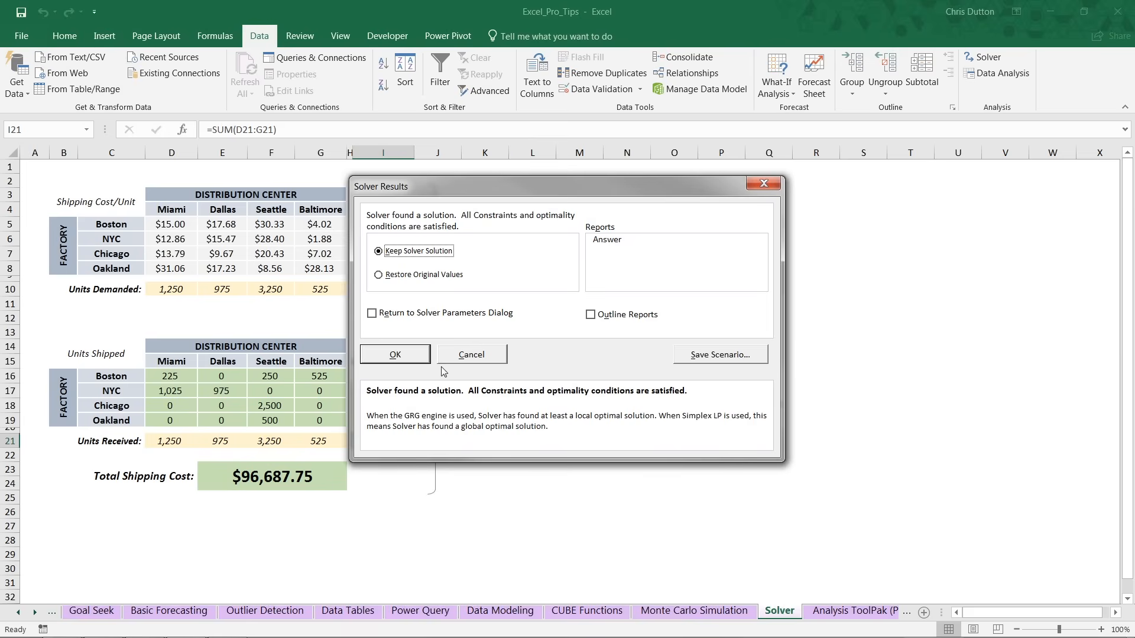
mouse_move(527, 229)
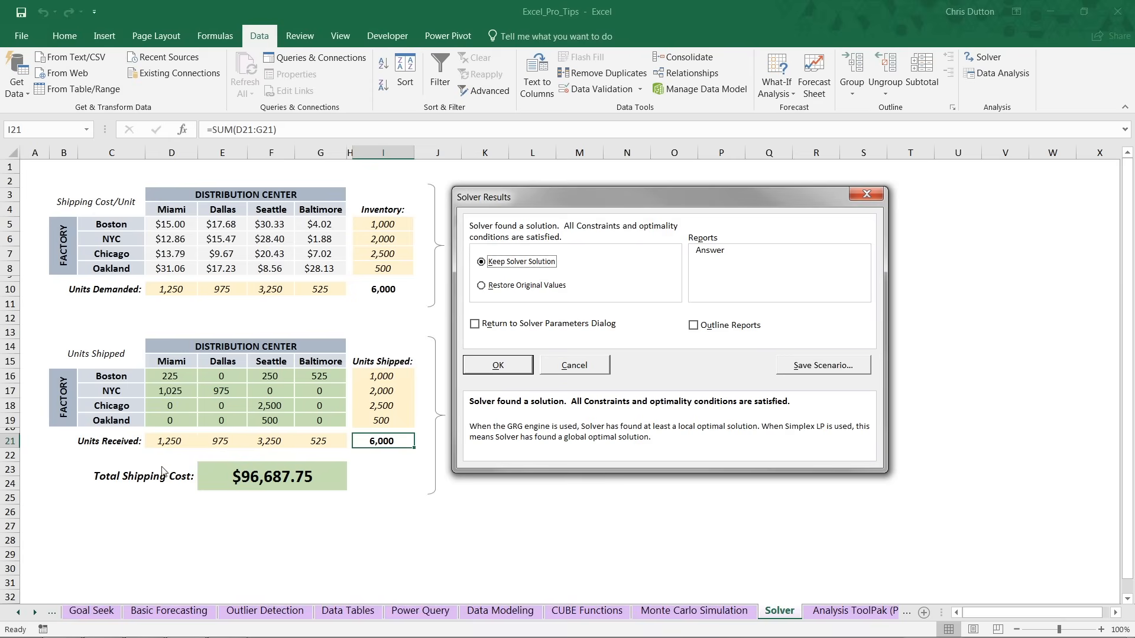
mouse_move(315, 520)
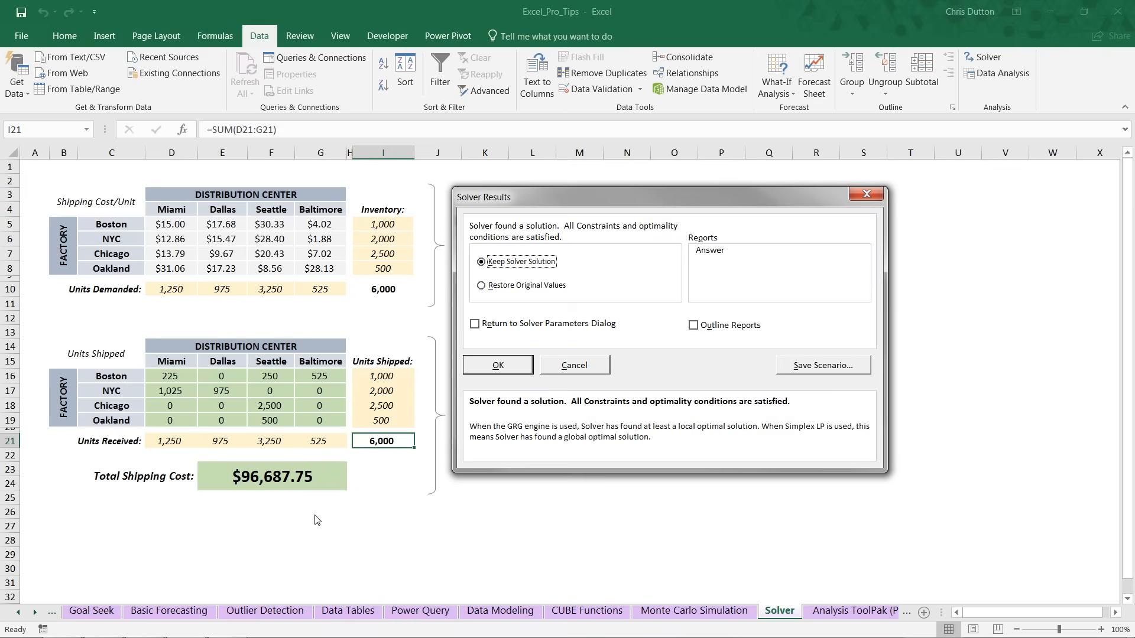
mouse_move(373, 471)
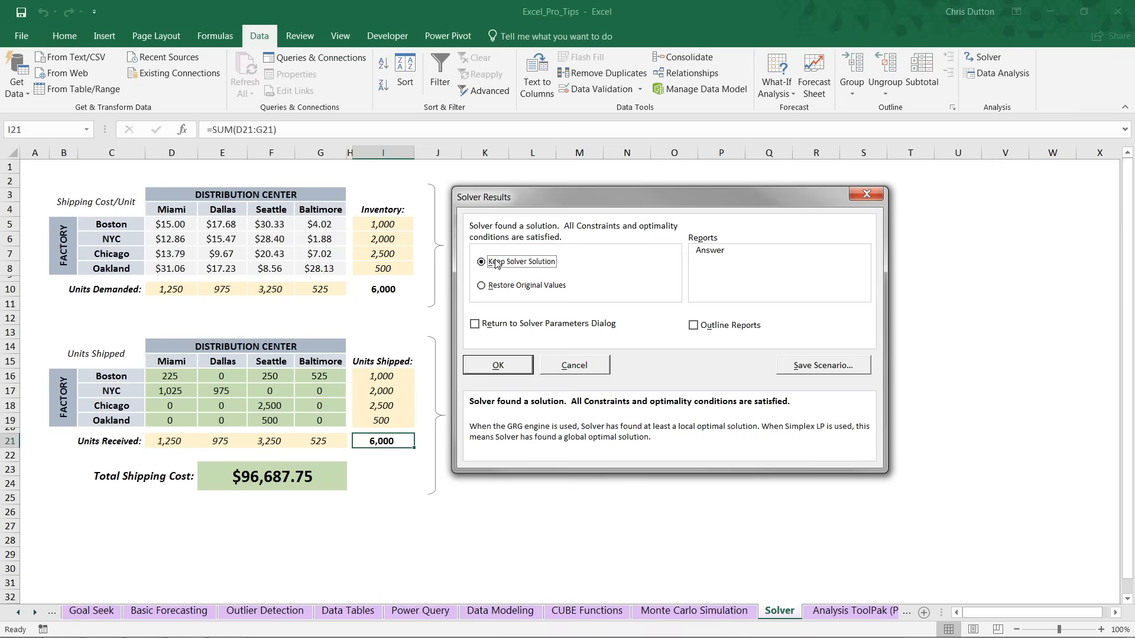
mouse_move(640, 415)
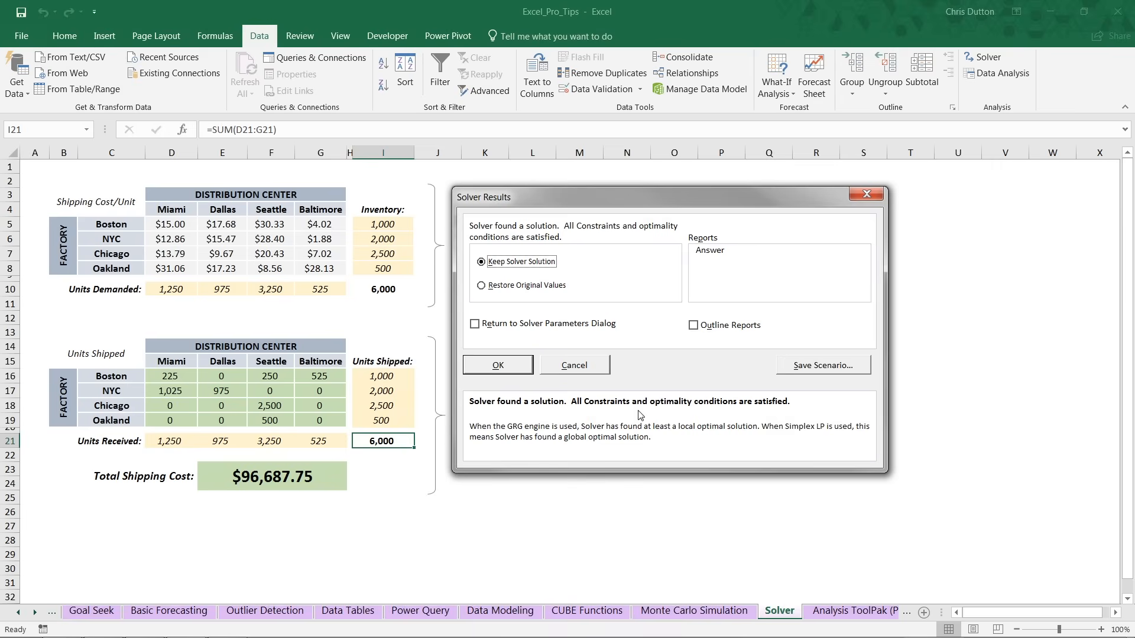
mouse_move(814, 372)
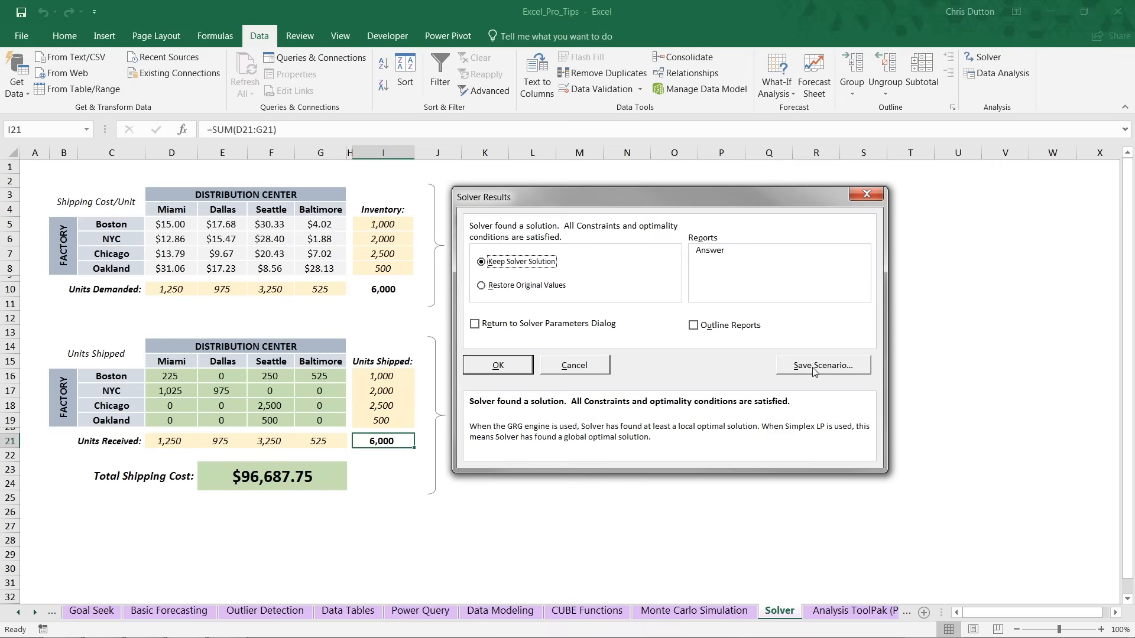
mouse_move(620, 410)
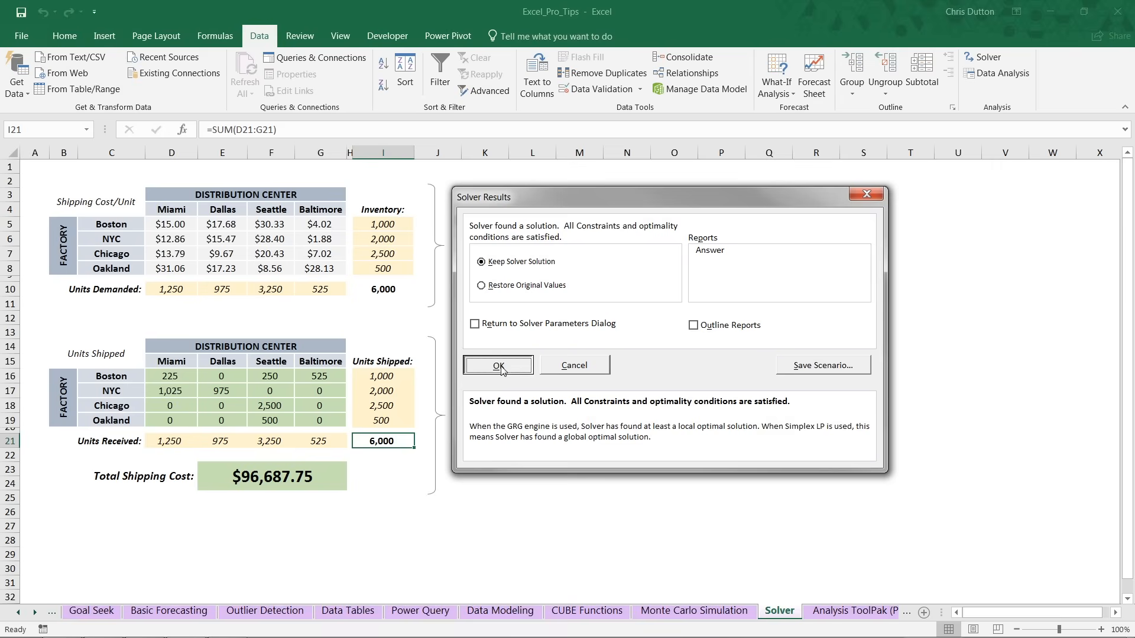
- Accept Keep Solver Solution and close the Solver Results dialog
left_click(499, 364)
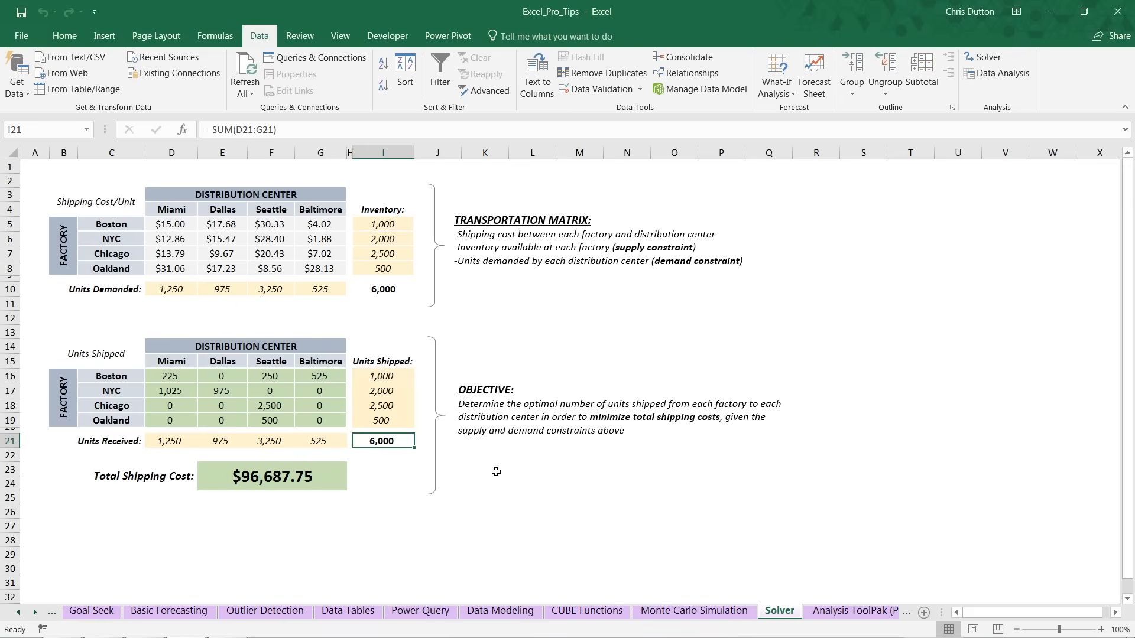
mouse_move(492, 471)
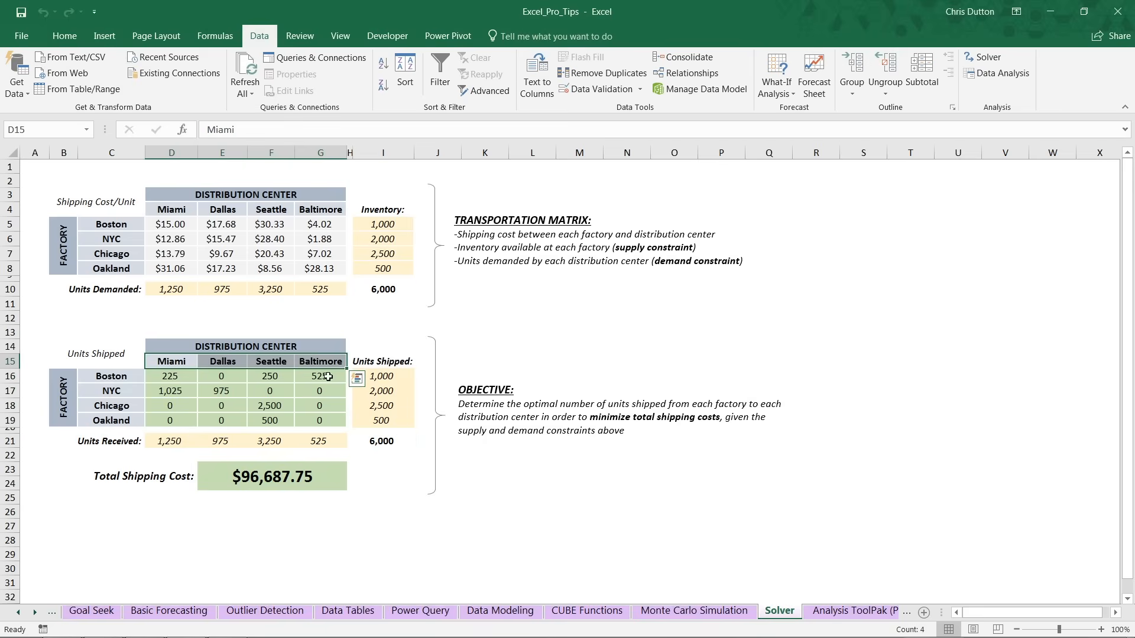
mouse_move(305, 412)
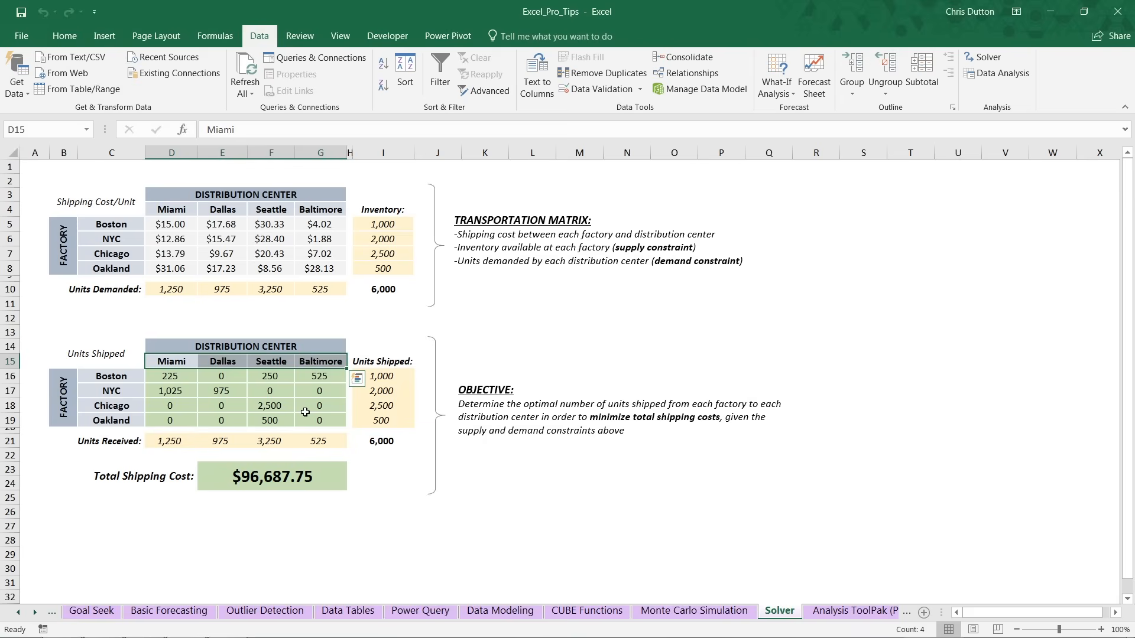